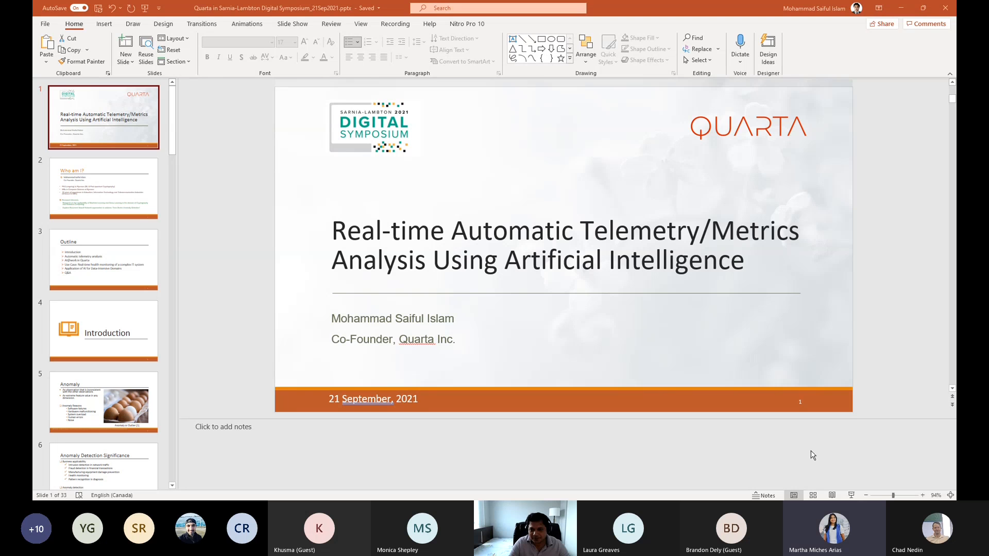
mouse_move(805, 456)
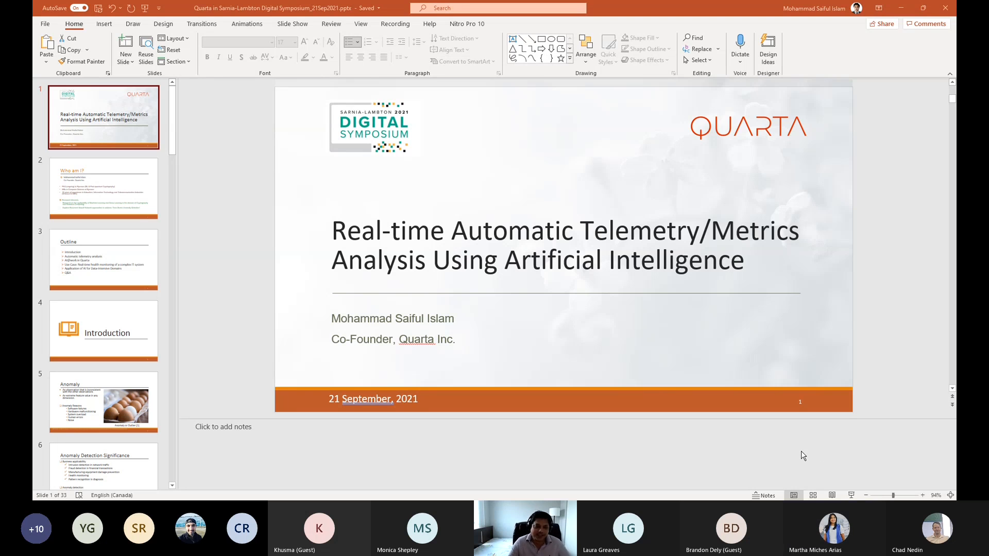
mouse_move(851, 465)
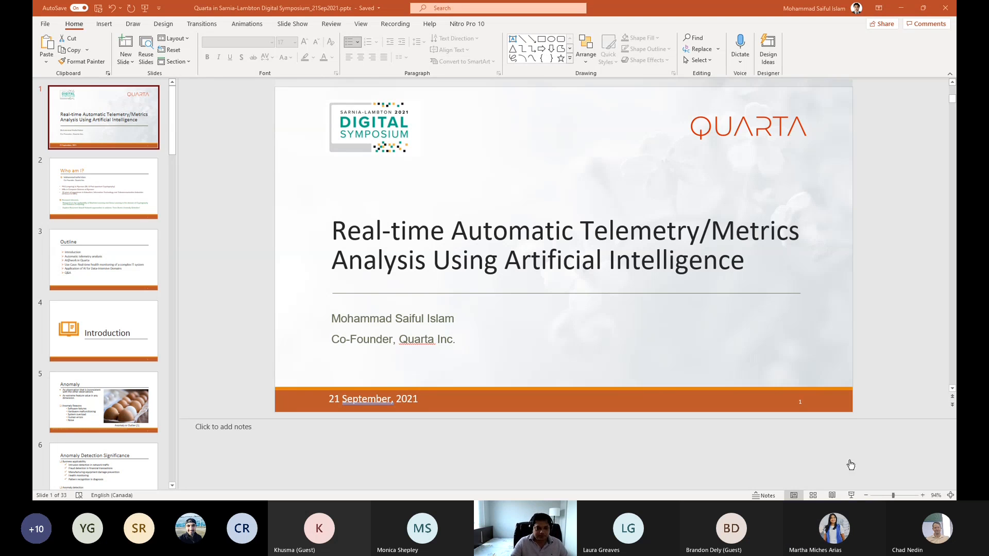
mouse_move(856, 482)
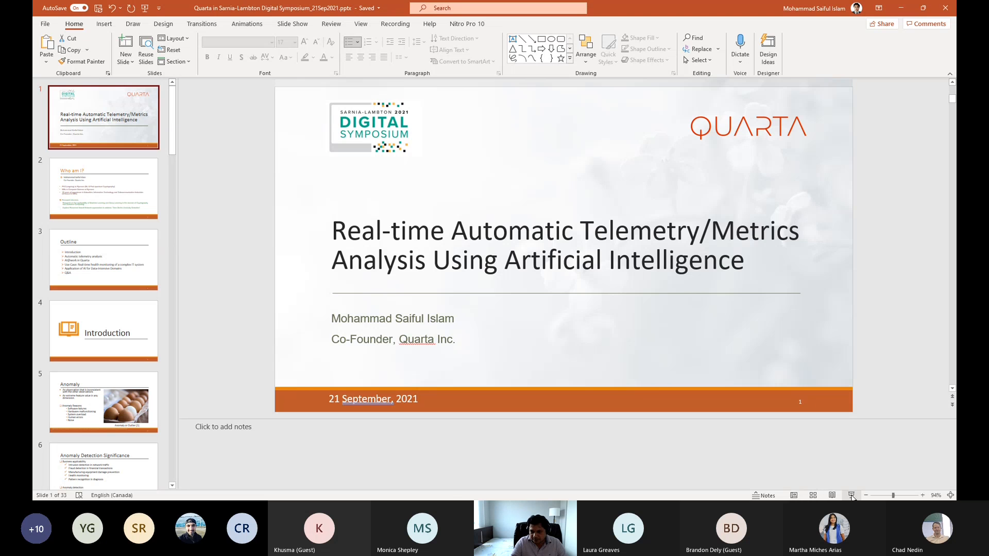
Start the slide show full screen from the status bar
click(854, 496)
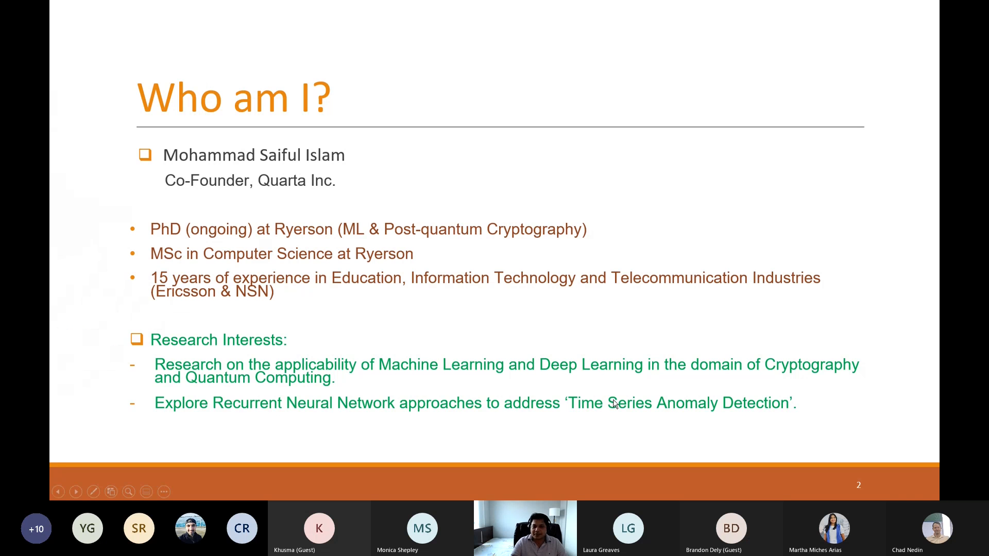
mouse_move(903, 173)
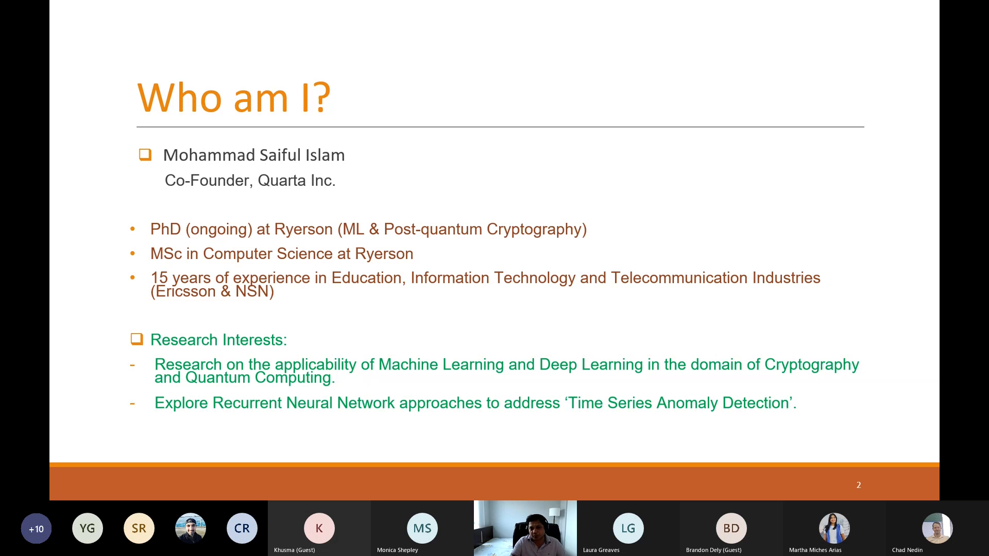
mouse_move(832, 460)
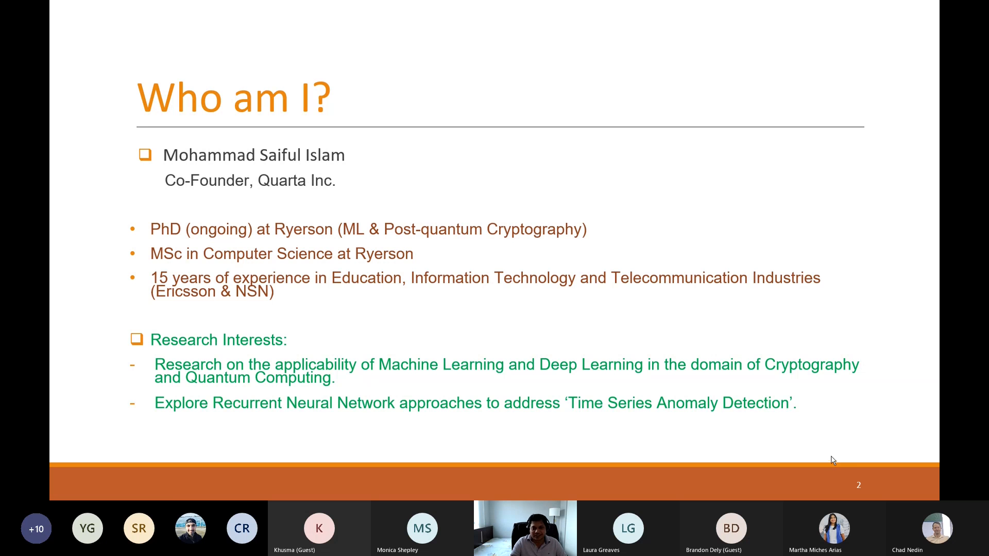
mouse_move(841, 468)
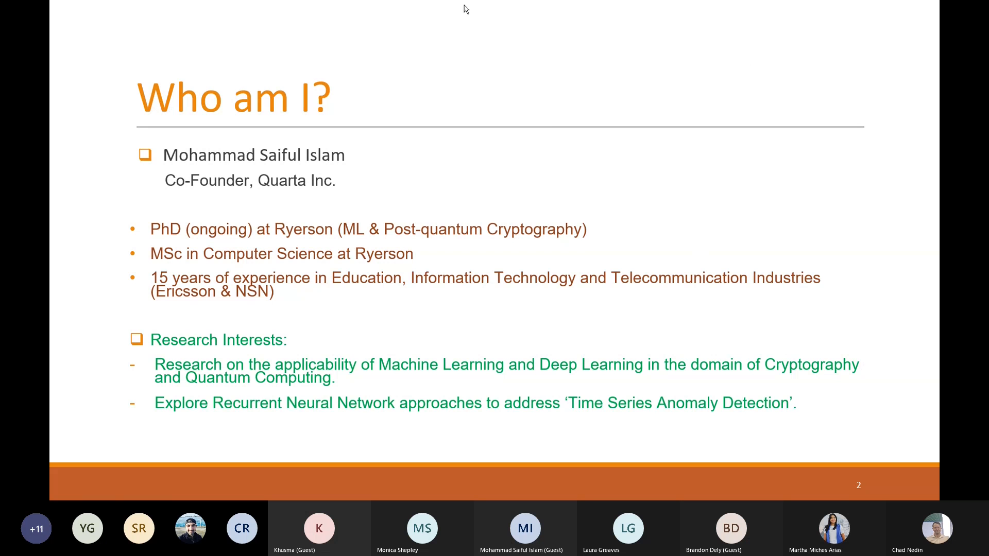
mouse_move(813, 454)
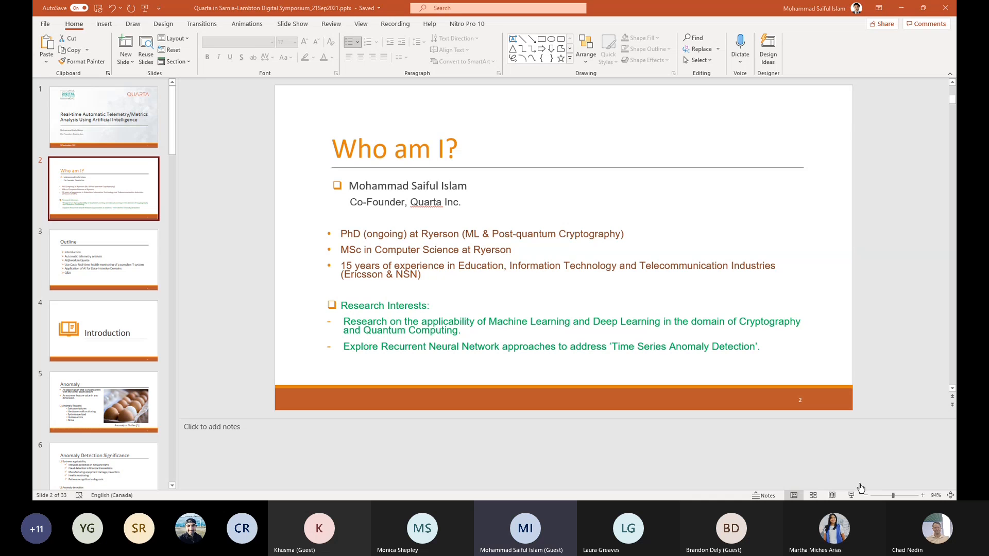
mouse_move(682, 322)
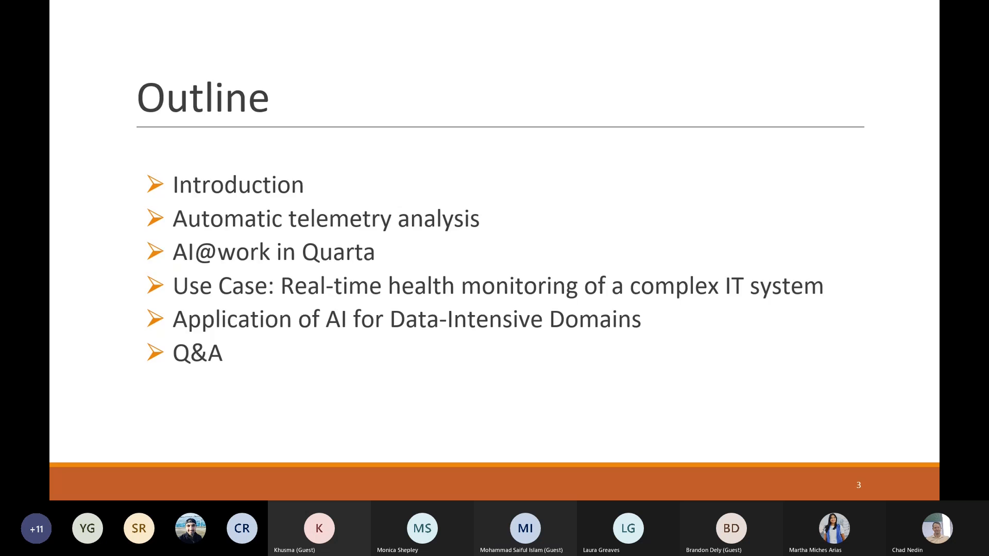
Advance through the Introduction slide to slide 5, Anomaly
key(right)
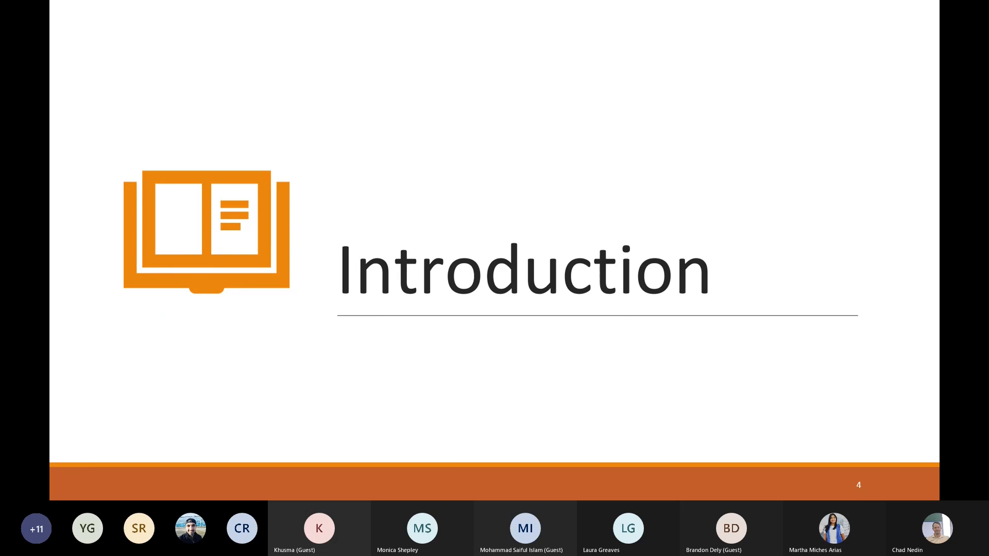
key(right)
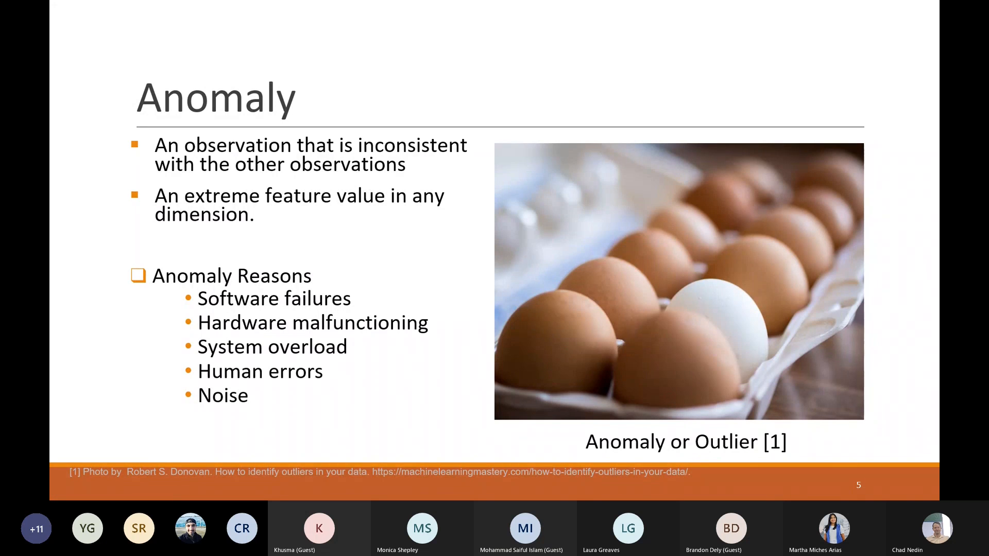
Advance to slide 6, Anomaly Detection Significance
key(right)
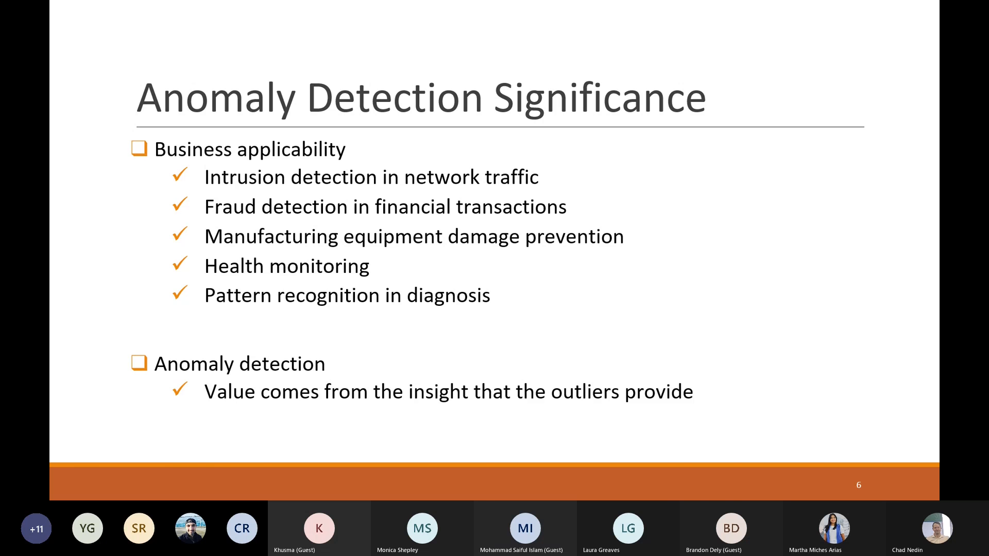
Advance to slide 7, Logs and Metrics
key(Right)
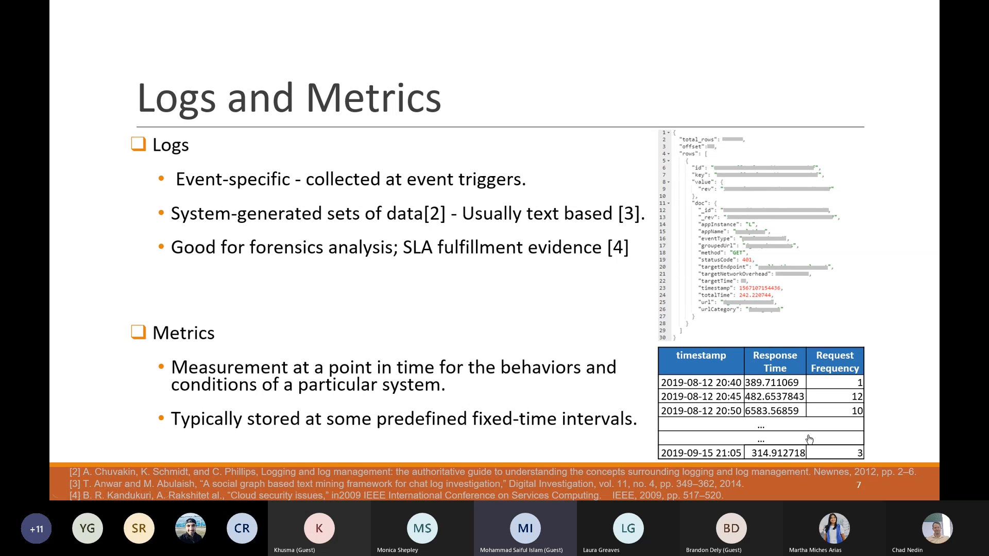
mouse_move(859, 457)
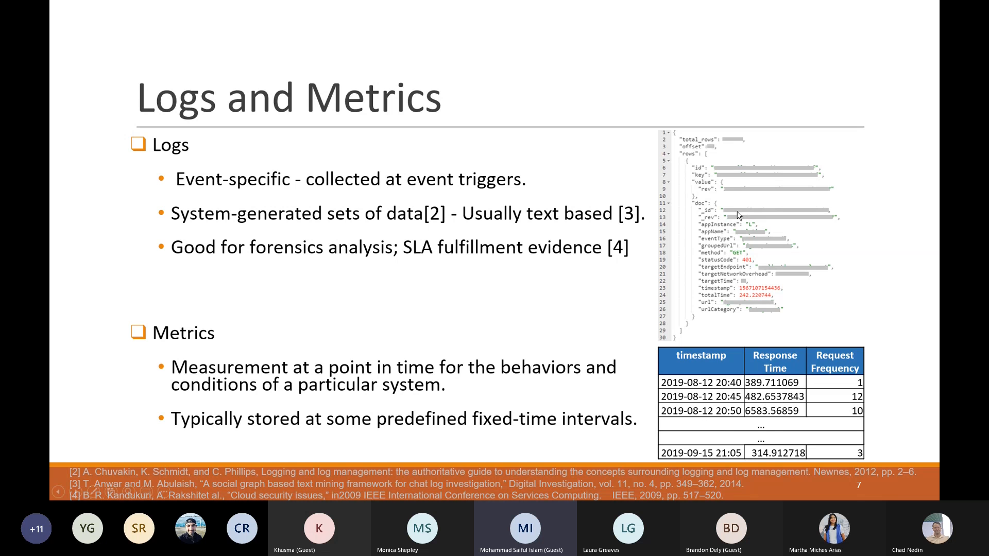
mouse_move(764, 431)
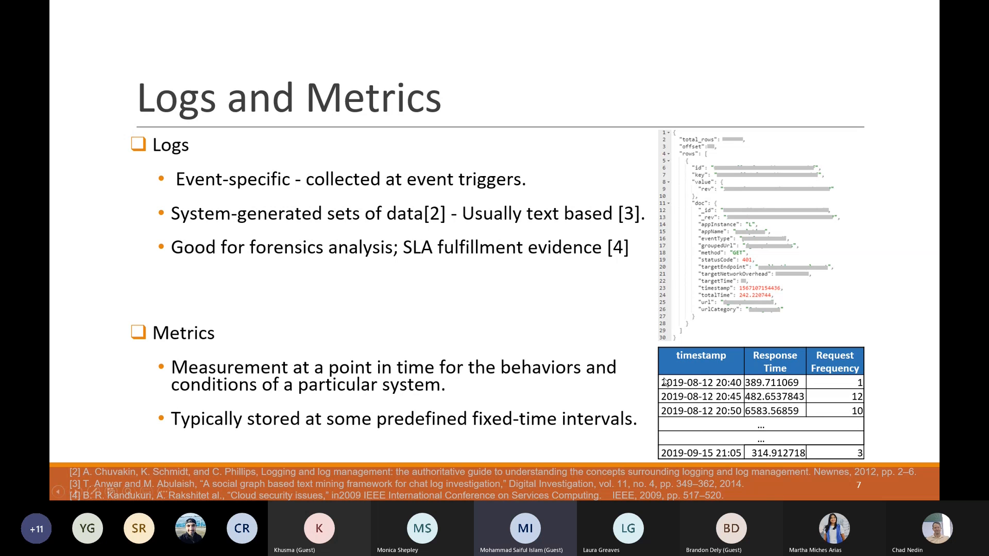
mouse_move(734, 411)
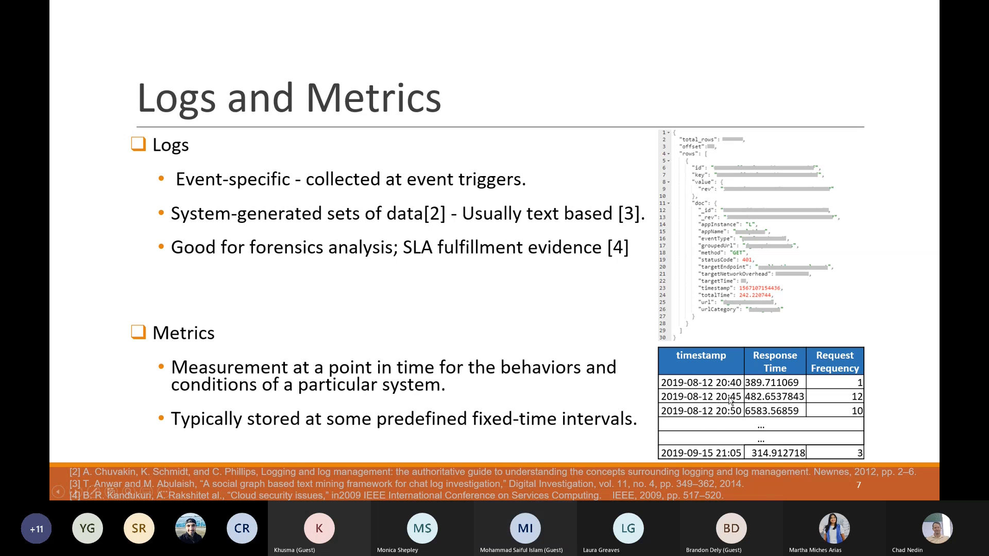
Advance to slide 9, the Automatic Telemetry Analysis section divider
key(right)
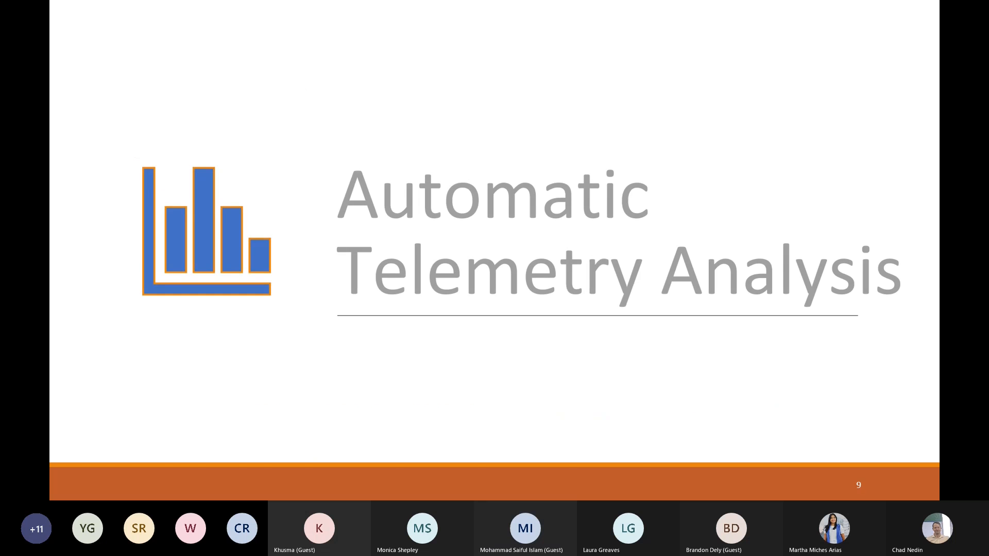
Advance to slide 10, Time-series Analysis
key(right)
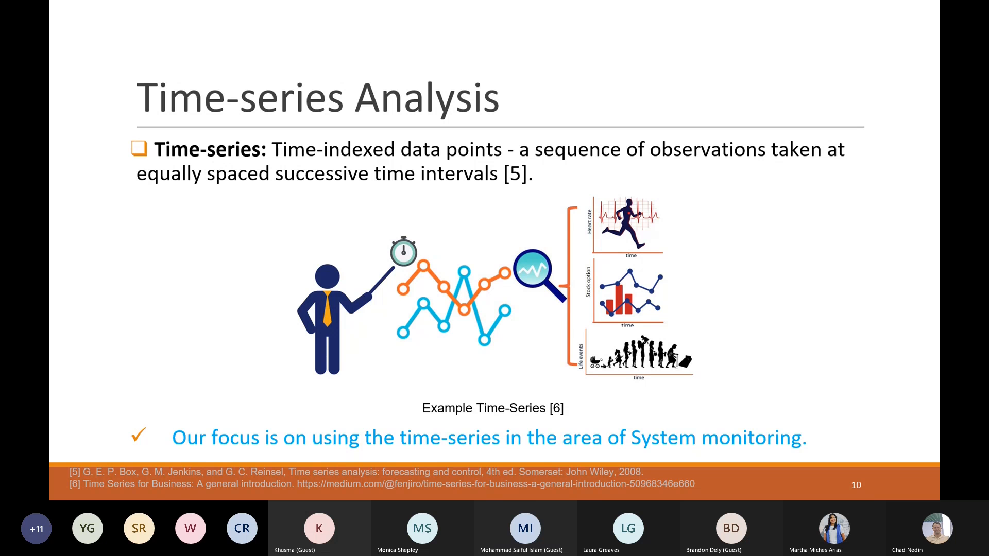
Advance to slide 11, Time Series Analysis Techniques
key(right)
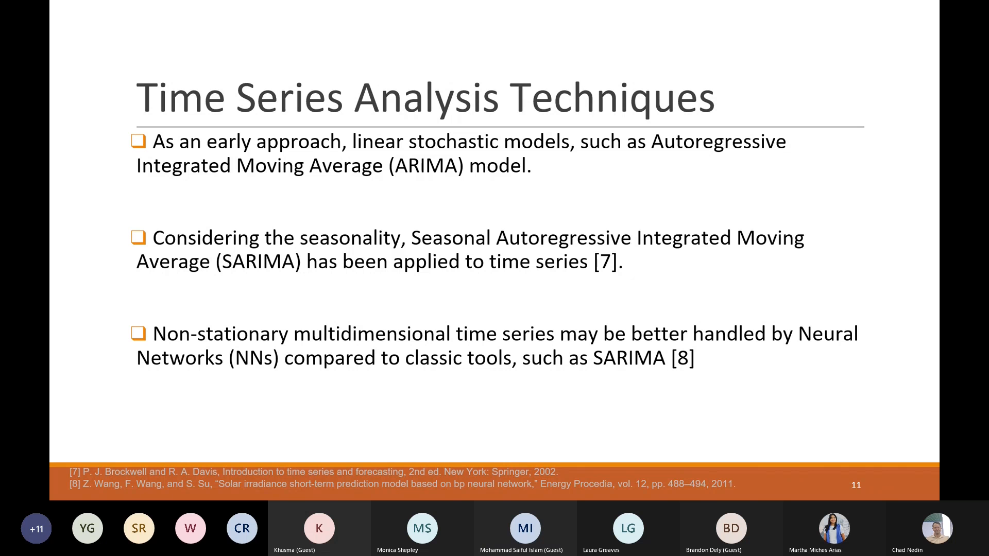
Advance to slide 12, Neural Network for Time Series Analysis
key(Right)
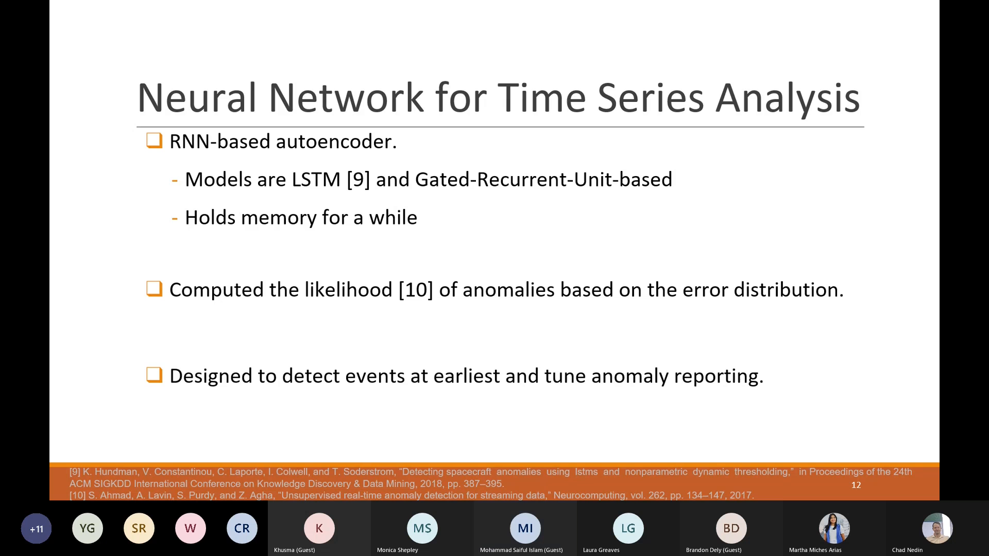
Advance past the Quarta, AI@work divider to slide 14, Get a Custom Solution
key(Right)
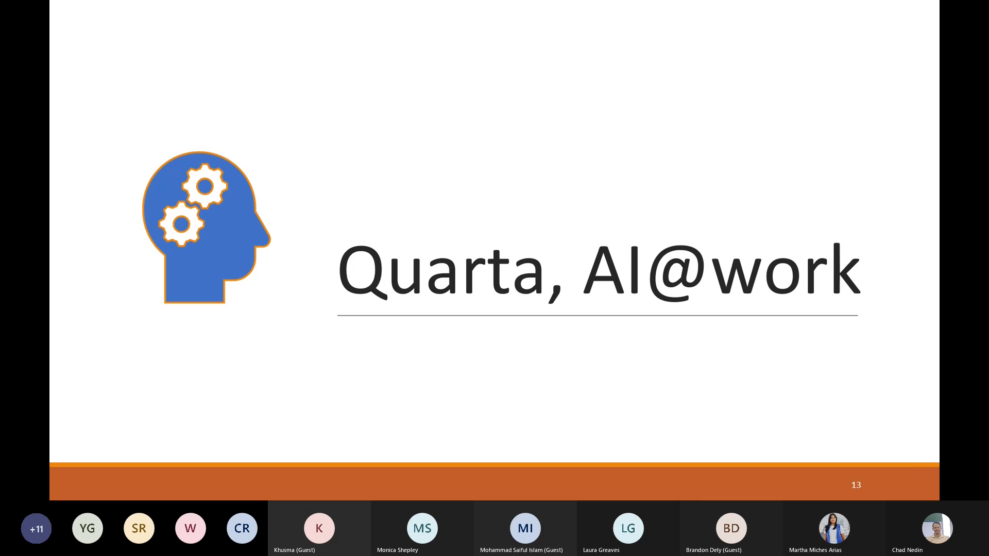
key(Right)
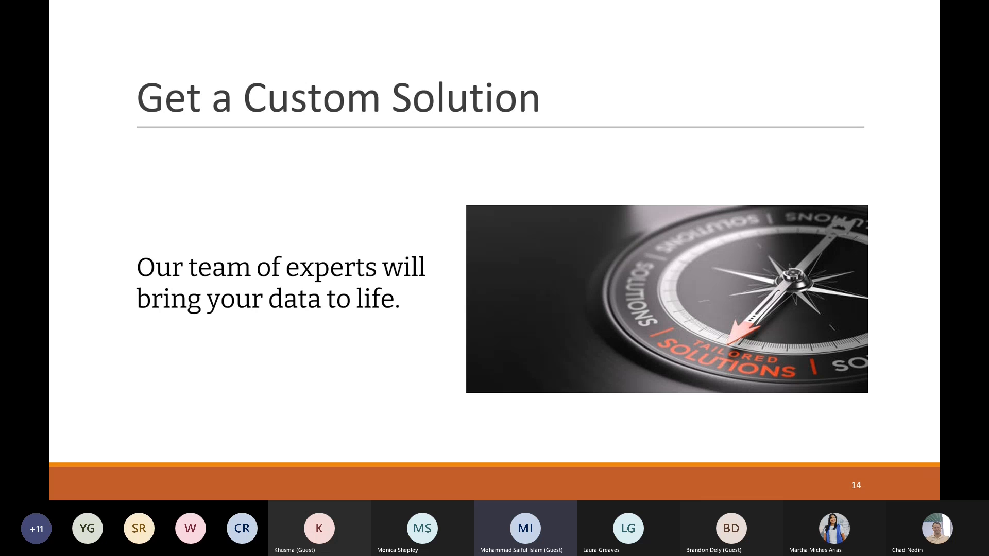
Advance to slide 15, Obtain the Entire Data Pipeline
key(Right)
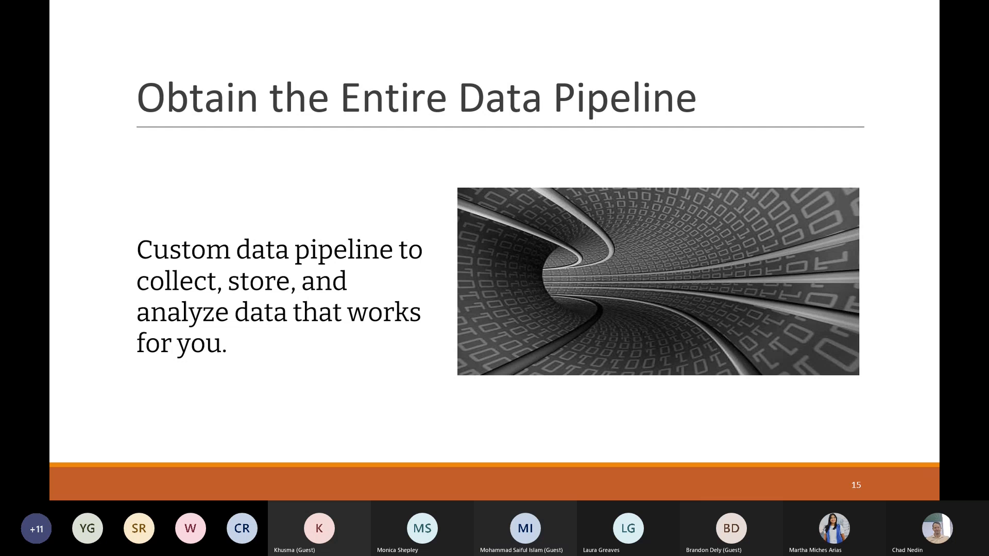
Advance through Simplify Business Decisions to slide 17, Areas of Expertise
key(right)
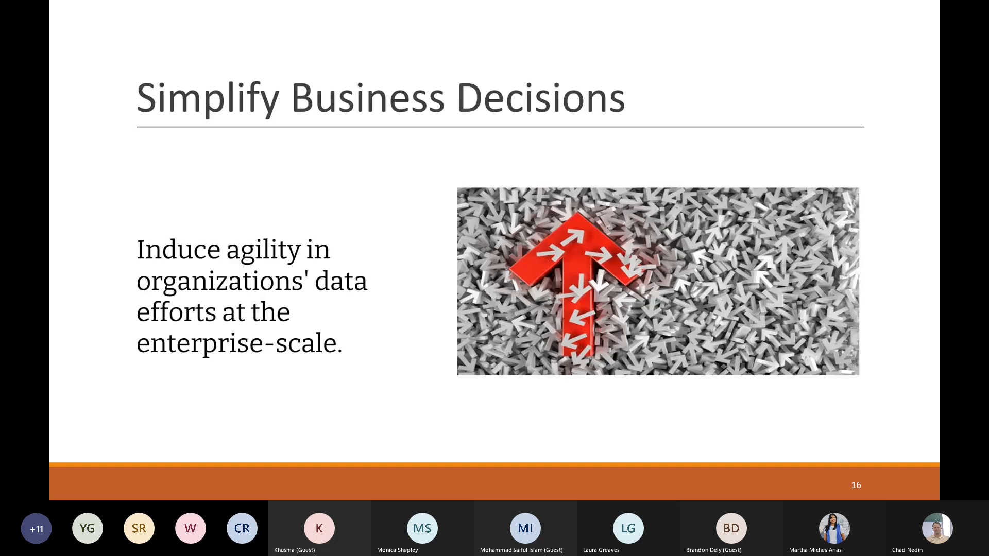
key(right)
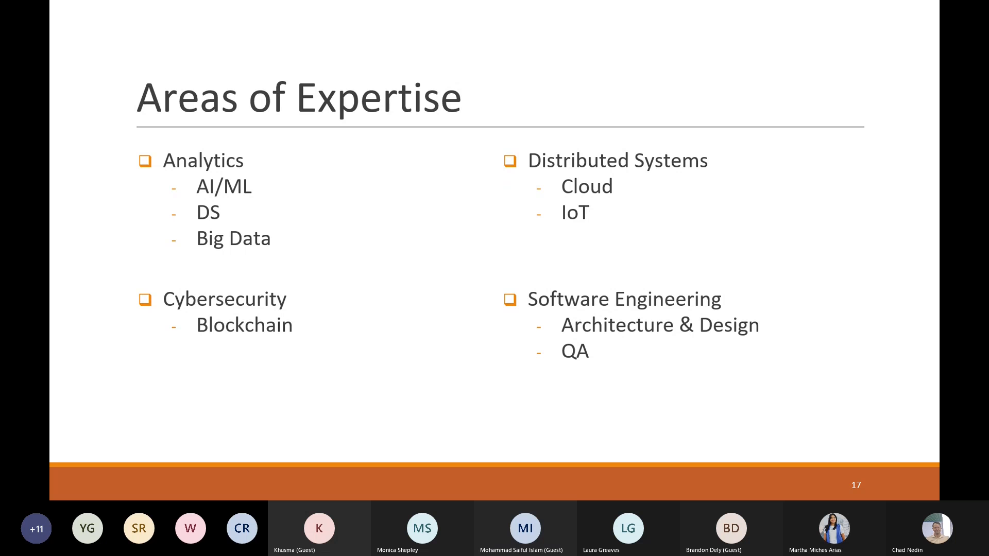
Advance through the Complex IT System Monitoring divider to slide 19, Why use automatic monitoring?
key(right)
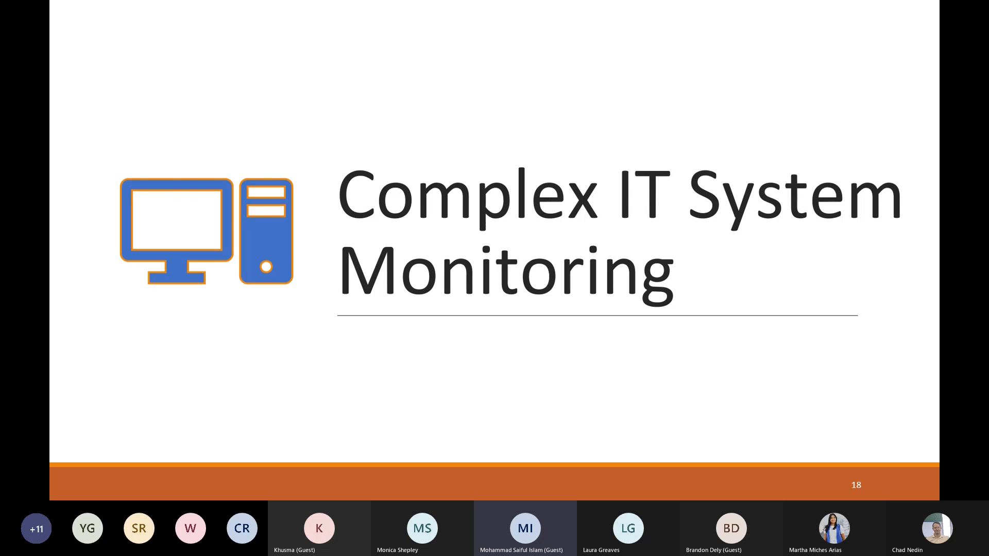
key(Right)
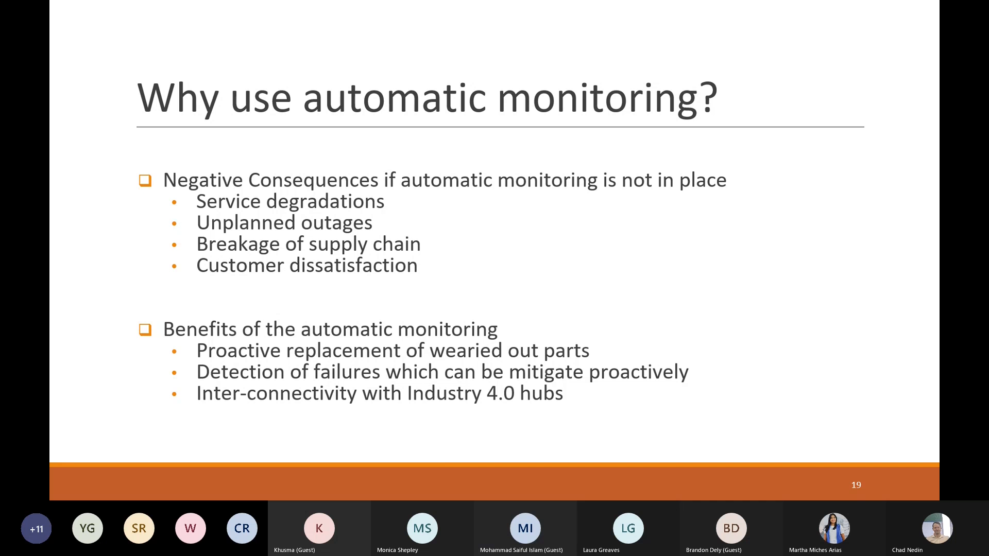
Advance to slide 20, Problem and Goal (in Cloud platforms)
key(right)
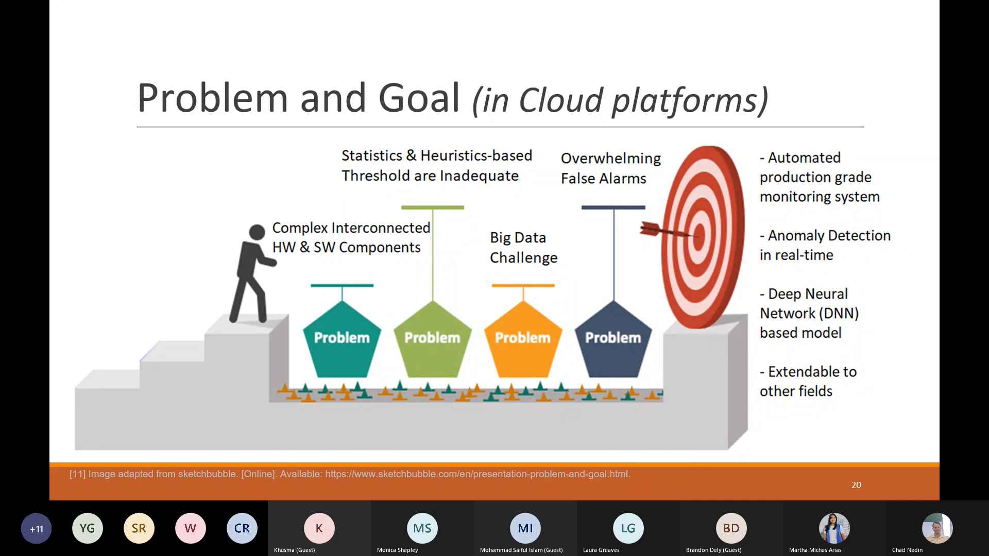
Advance to slide 21, Key Challenges
key(right)
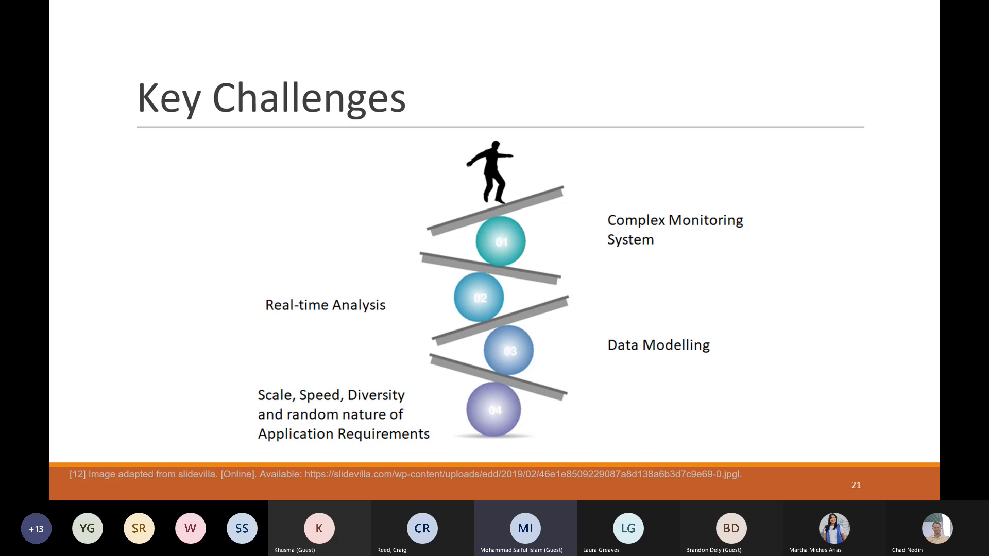
Advance through the Architecture slide to slide 24, Results & Feedbacks
key(Right)
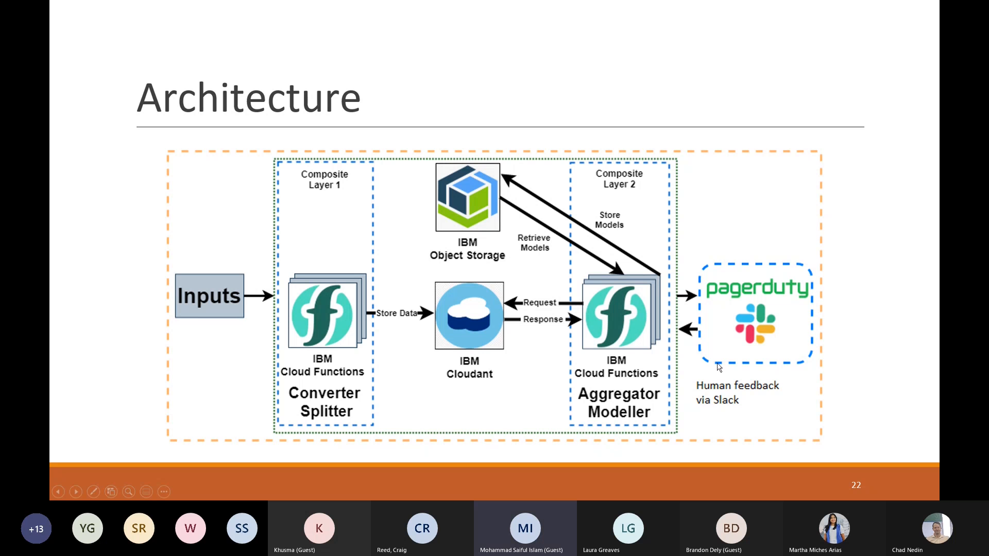
mouse_move(667, 385)
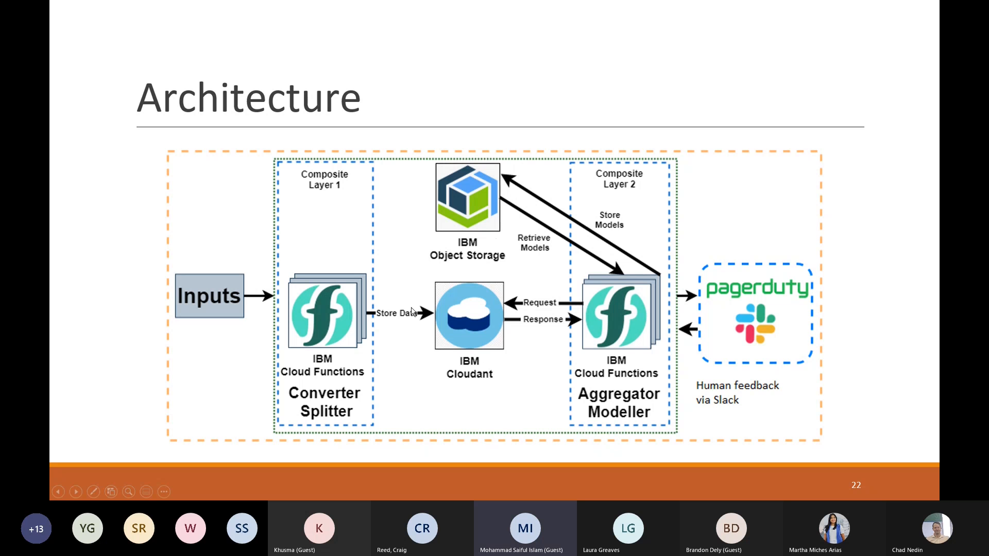
mouse_move(456, 383)
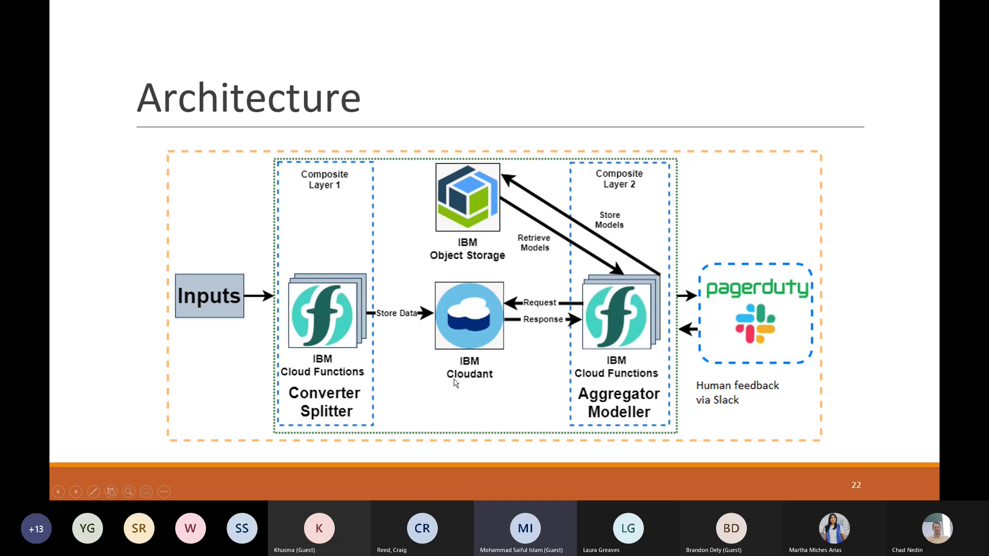
mouse_move(492, 386)
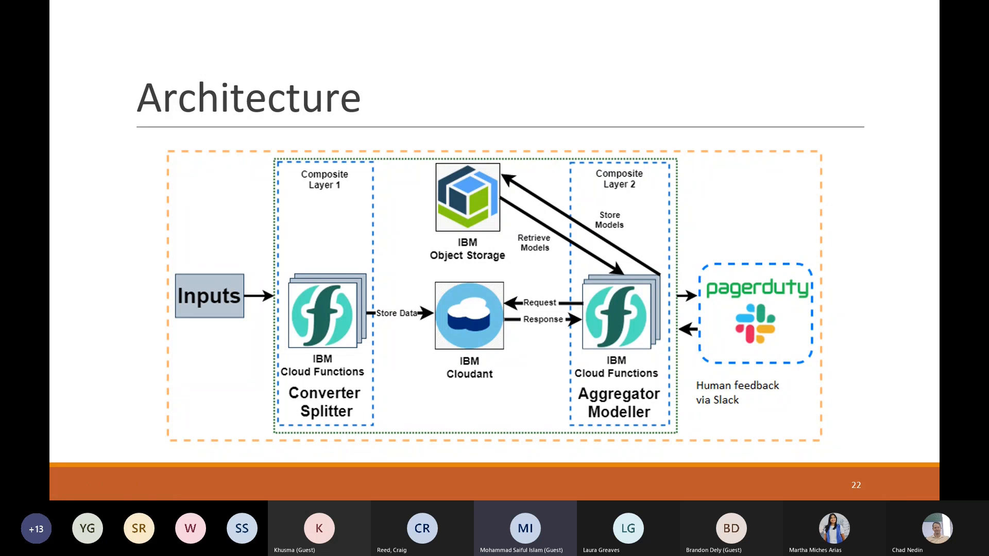
key(right)
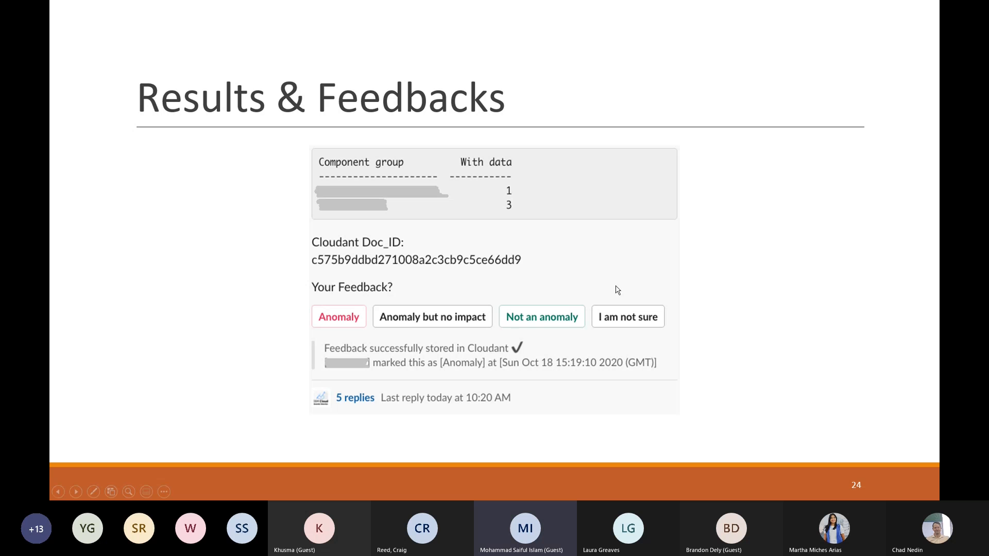
mouse_move(370, 409)
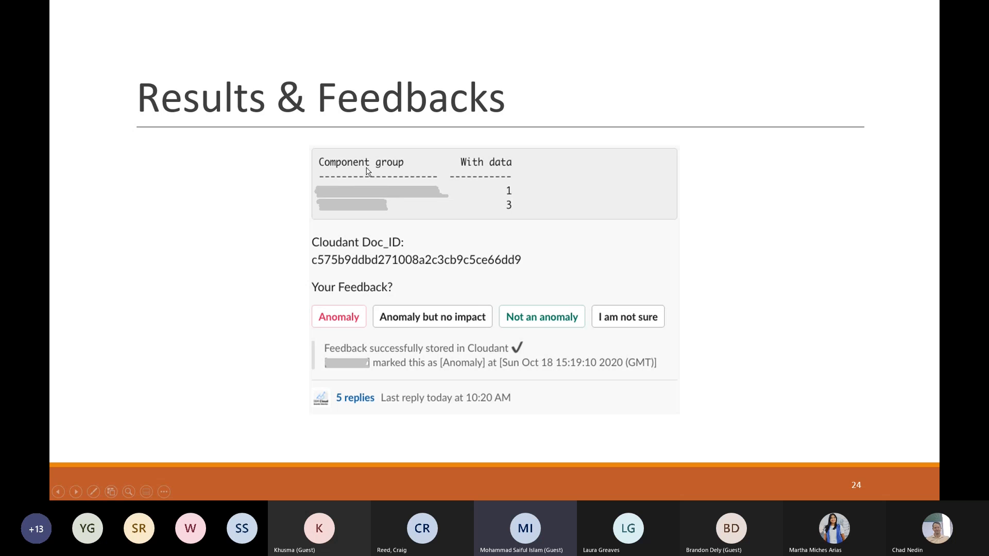
mouse_move(395, 199)
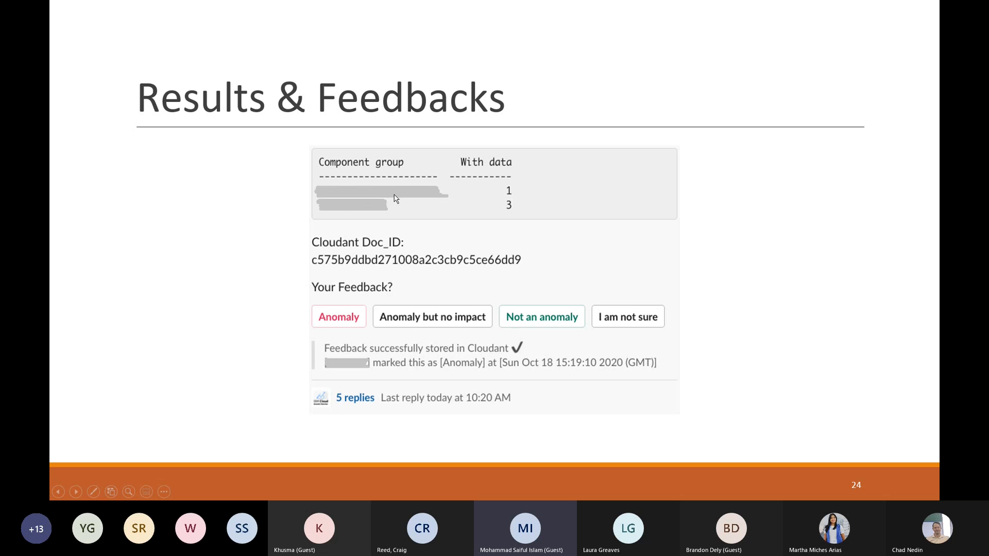
mouse_move(395, 285)
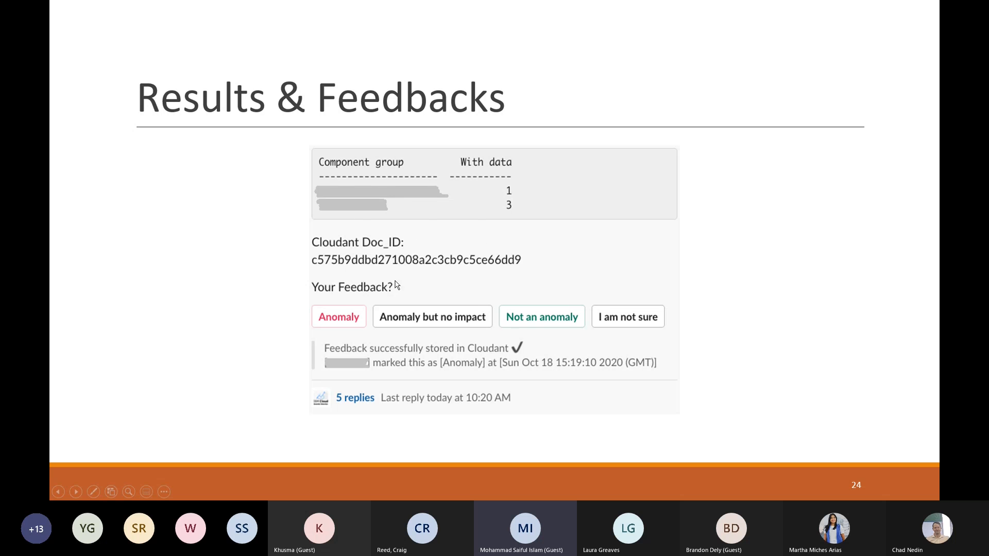
mouse_move(344, 316)
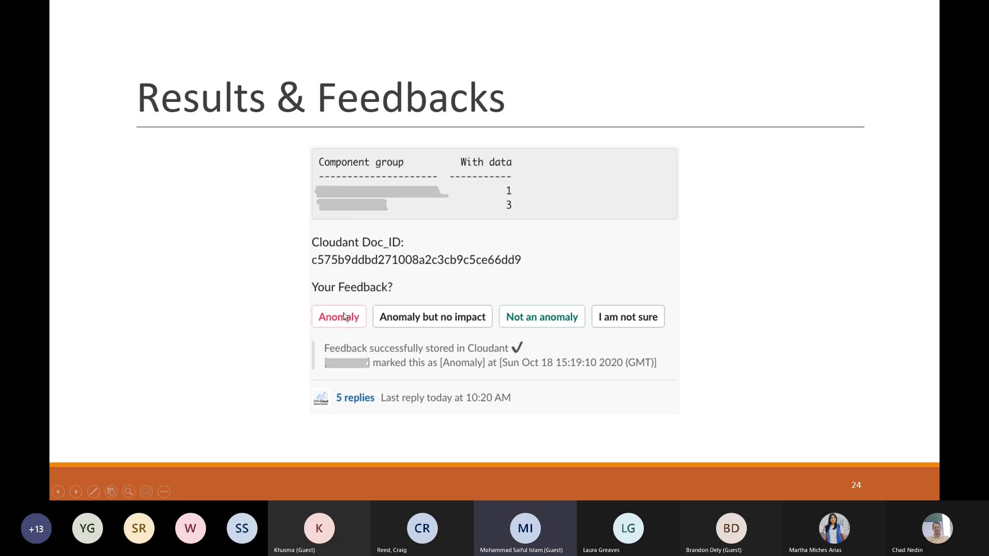
mouse_move(699, 299)
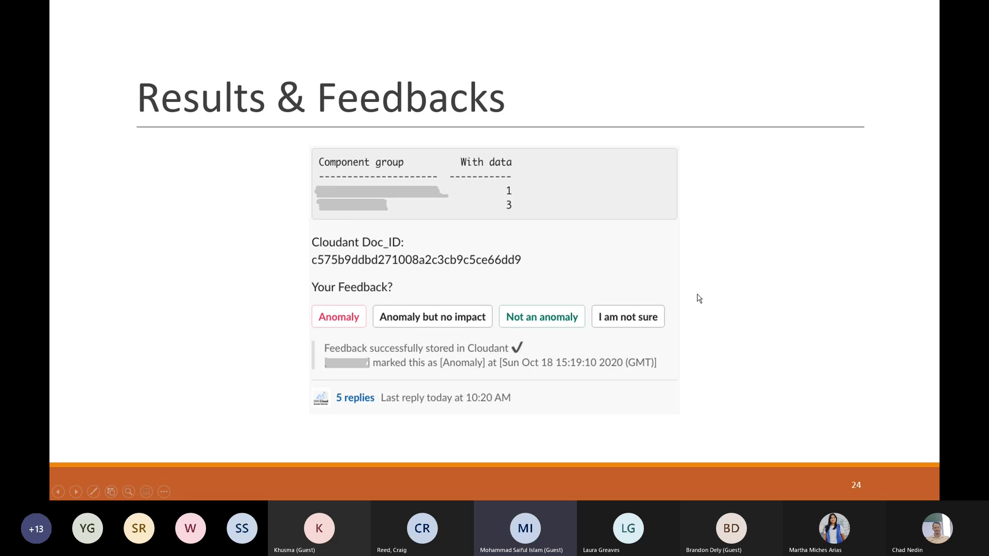
mouse_move(660, 288)
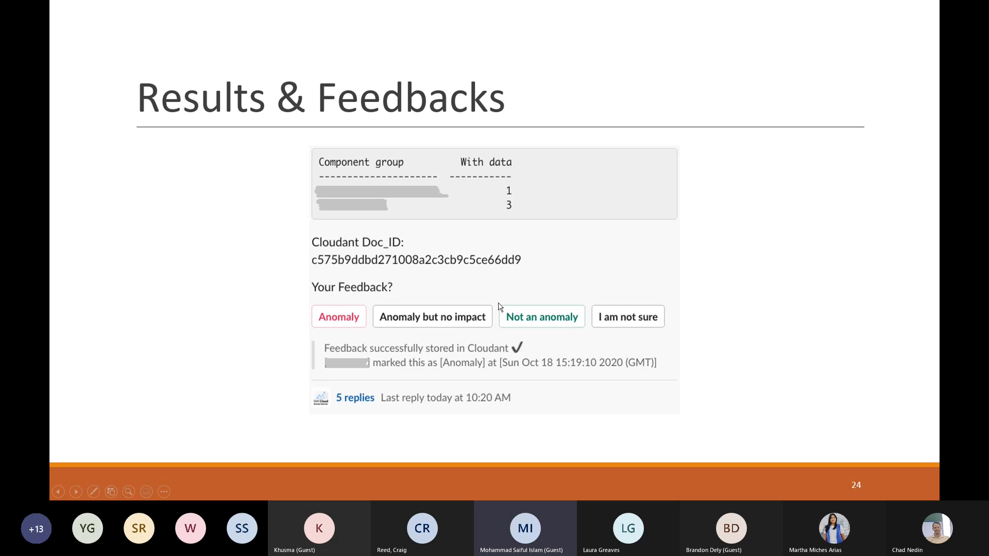
mouse_move(602, 331)
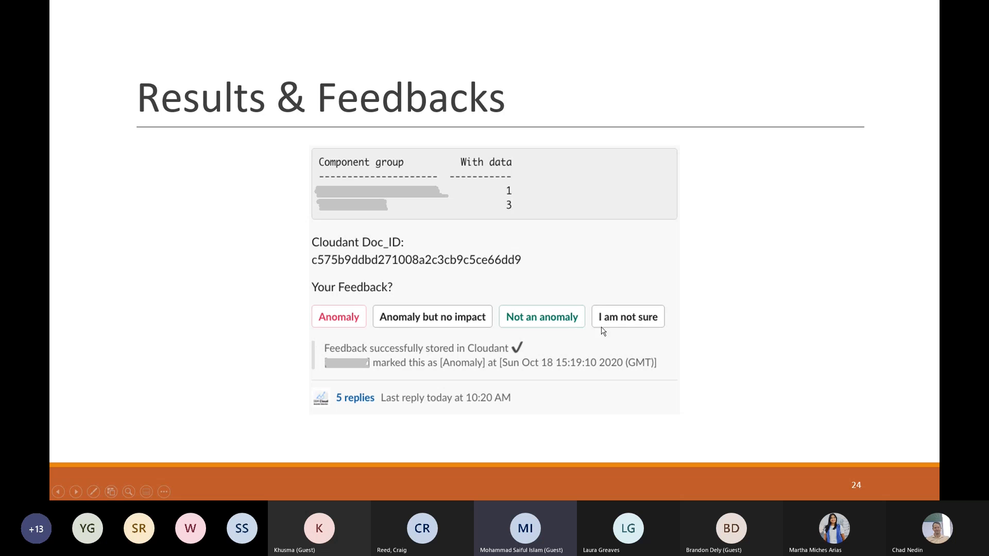
mouse_move(547, 331)
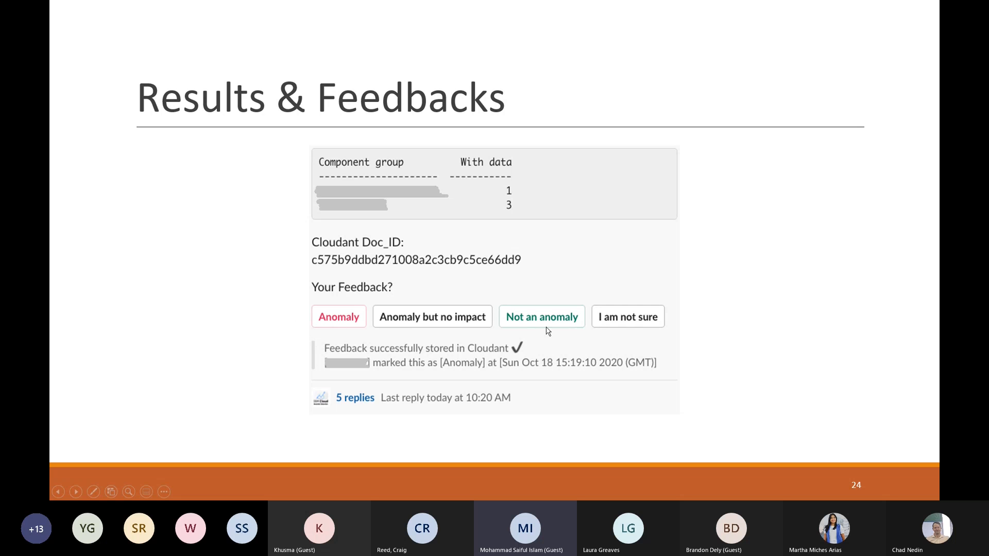
mouse_move(625, 333)
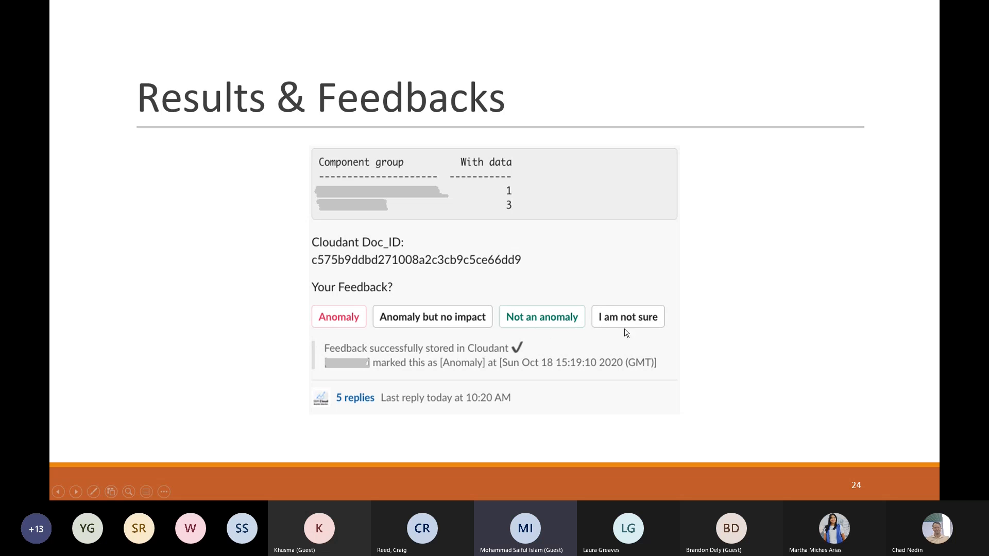
mouse_move(636, 333)
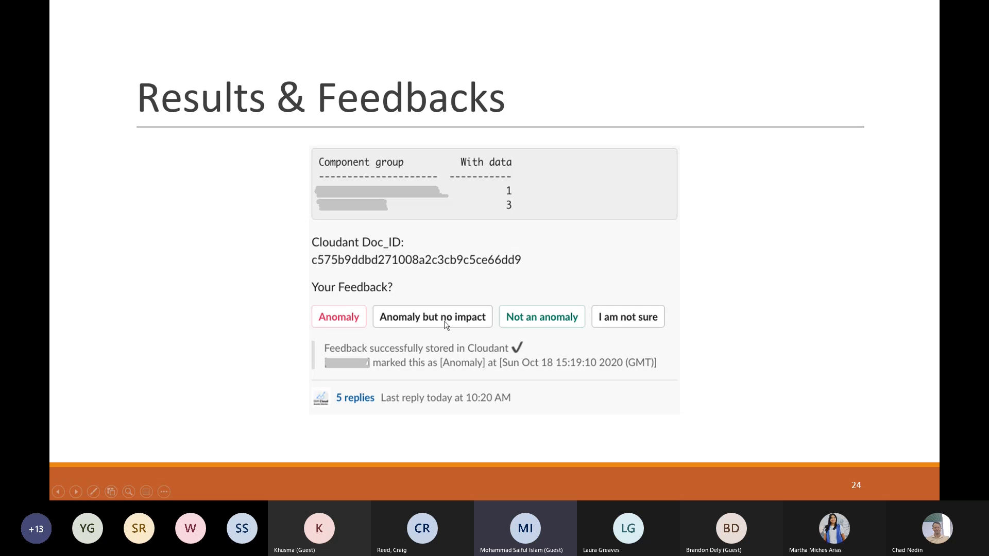
mouse_move(474, 311)
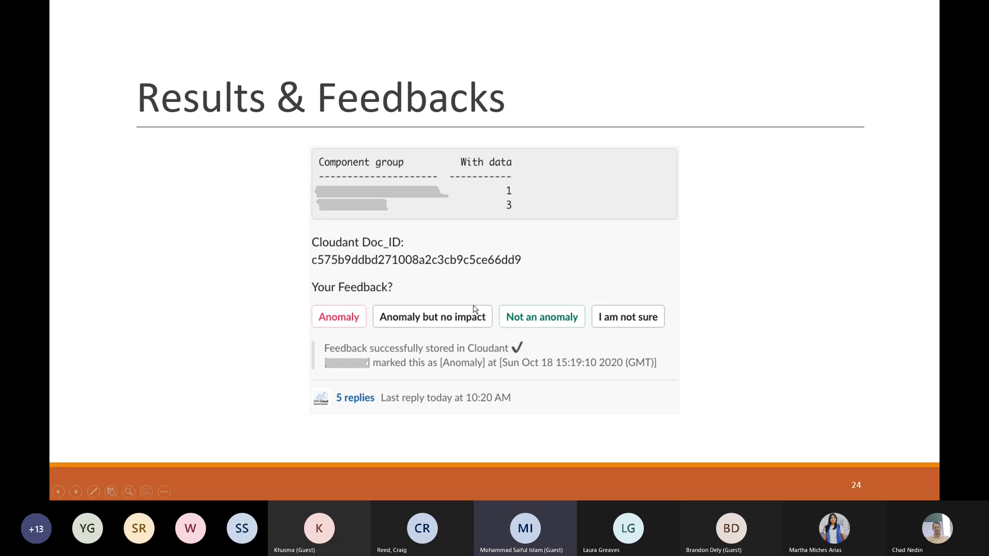
mouse_move(450, 331)
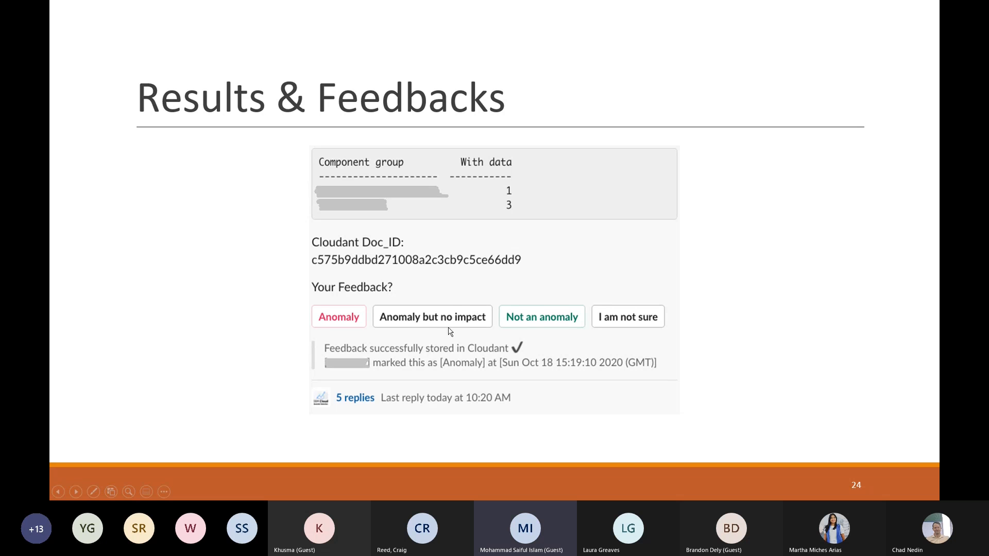
mouse_move(566, 297)
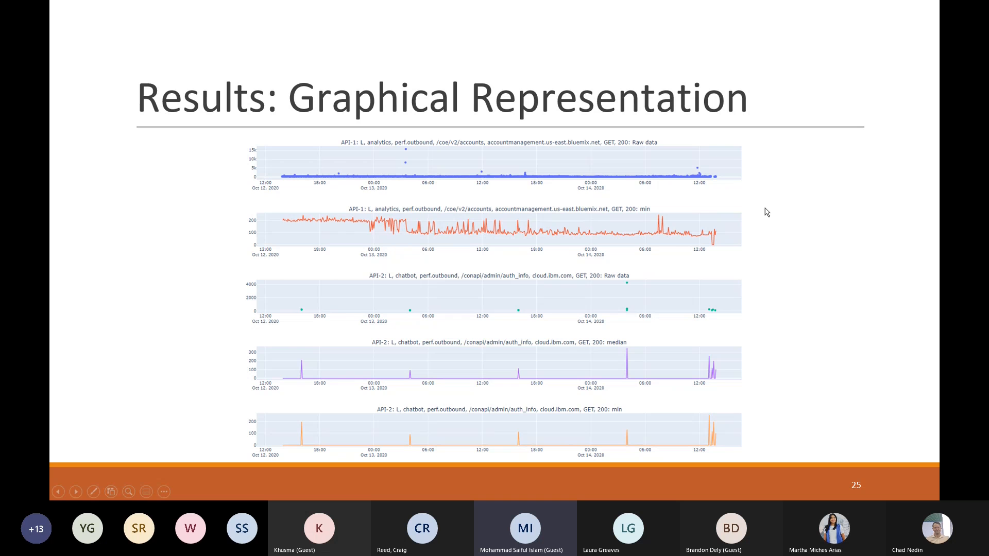
mouse_move(527, 226)
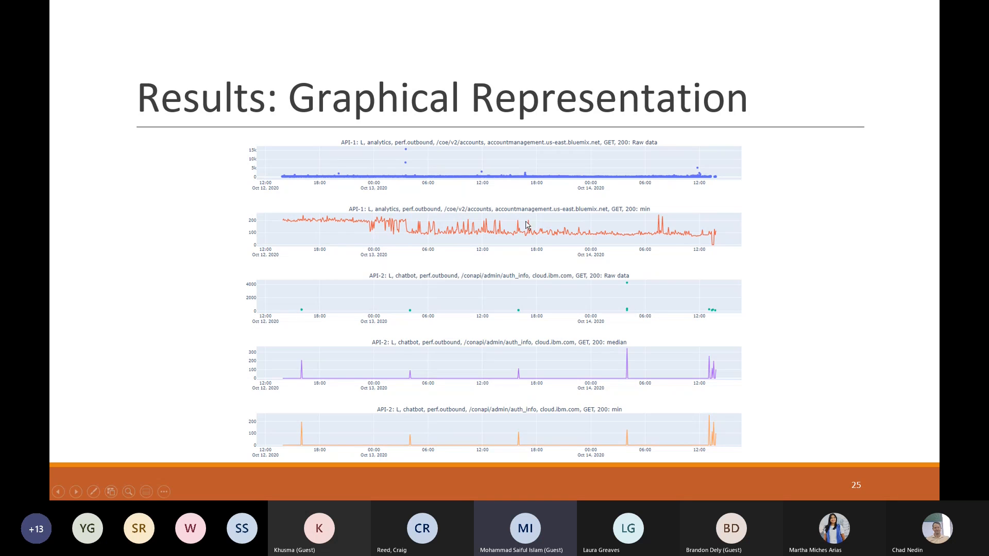
mouse_move(434, 227)
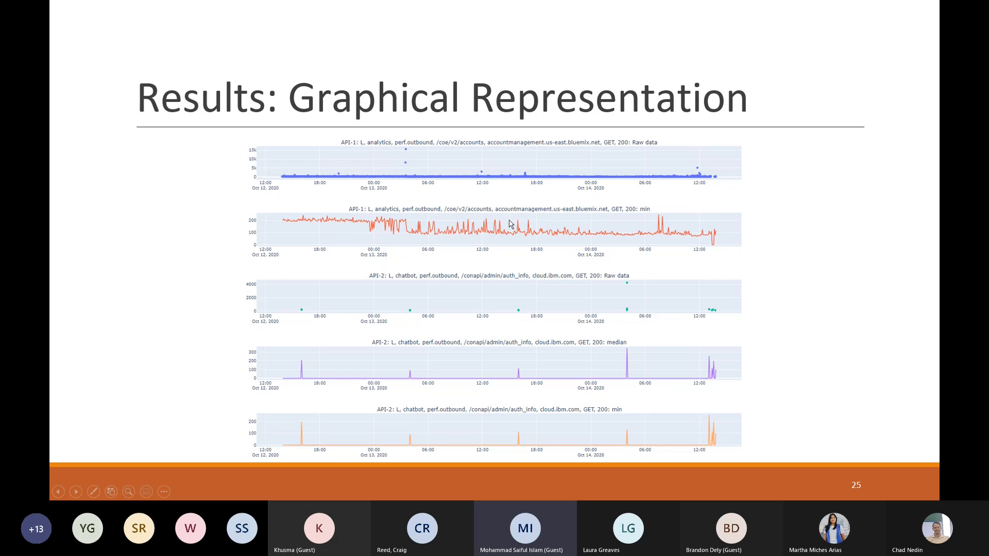
mouse_move(378, 346)
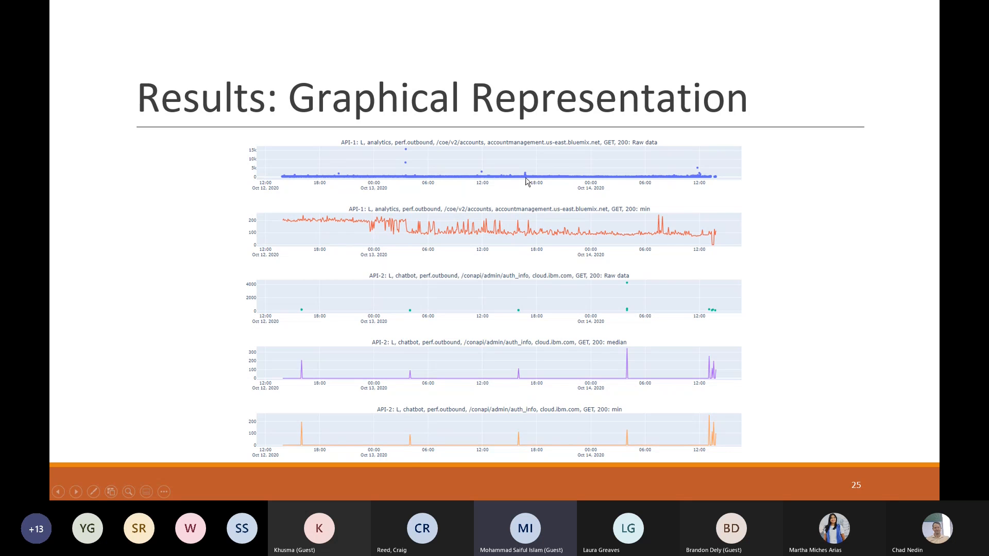
mouse_move(359, 188)
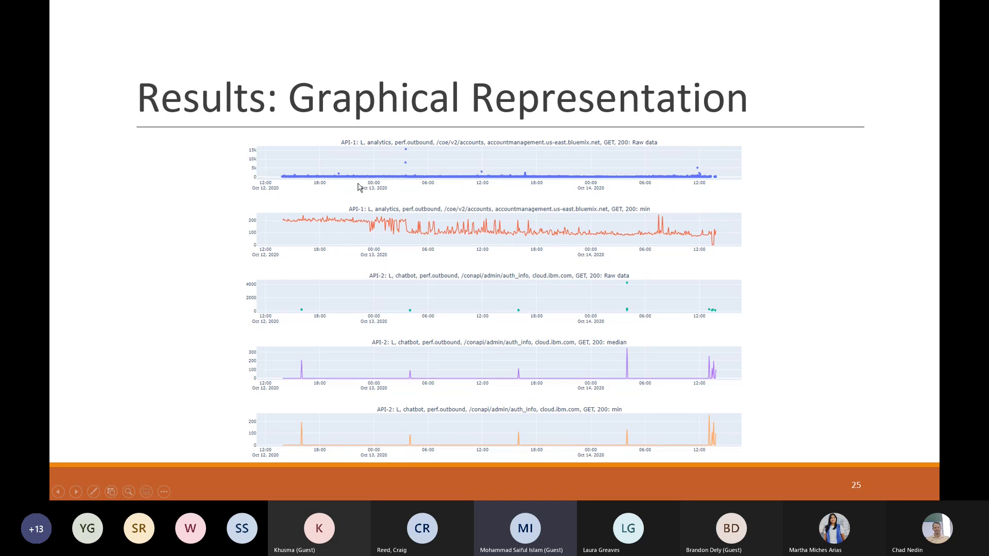
mouse_move(724, 198)
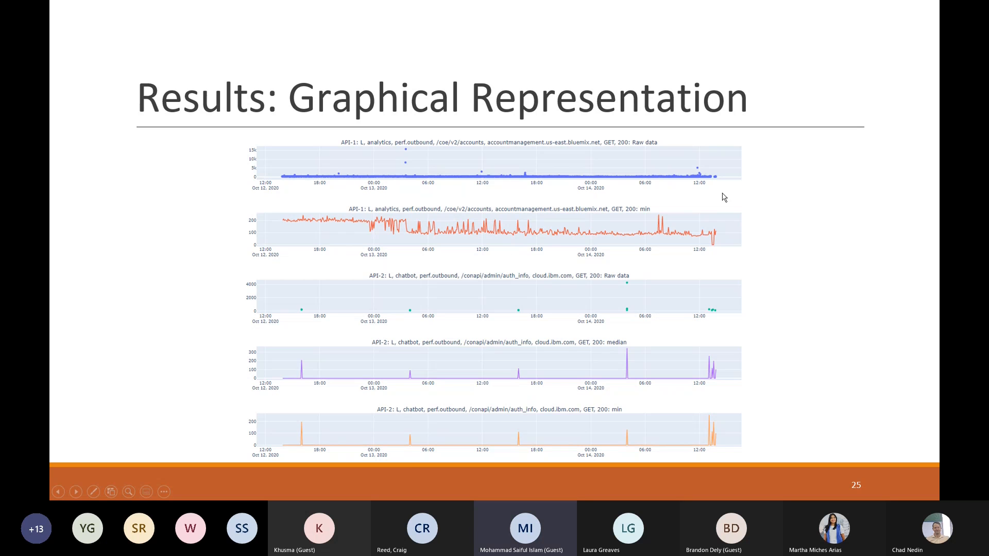
mouse_move(715, 184)
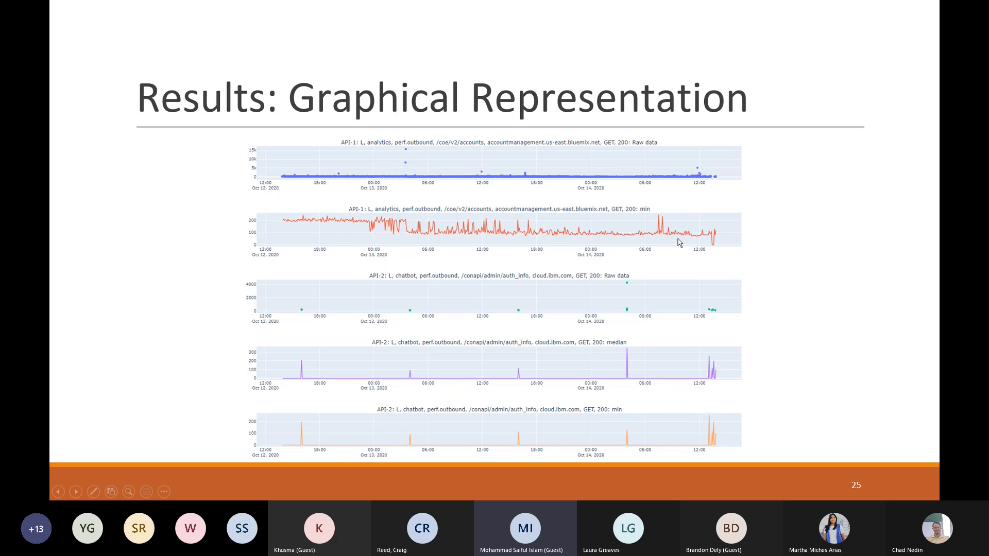
mouse_move(553, 333)
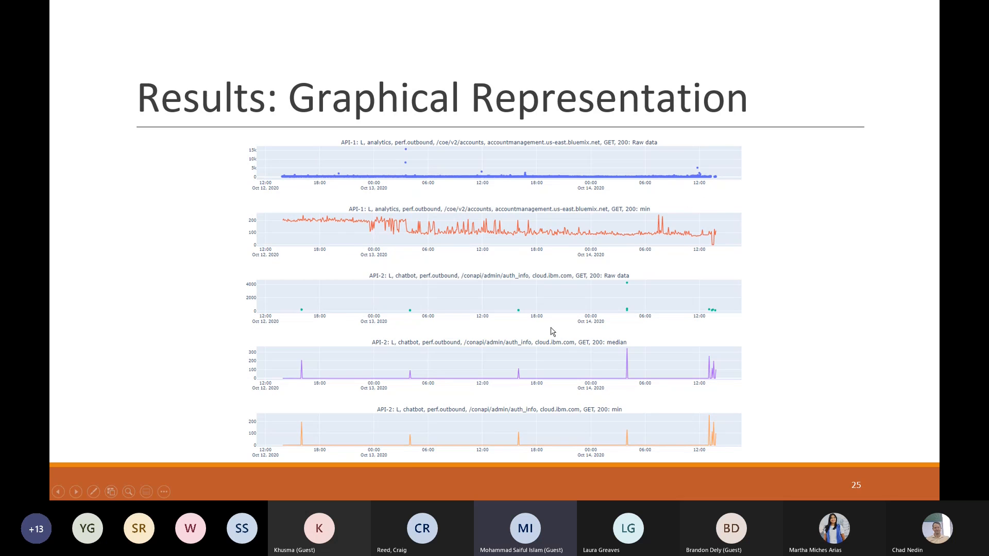
mouse_move(305, 318)
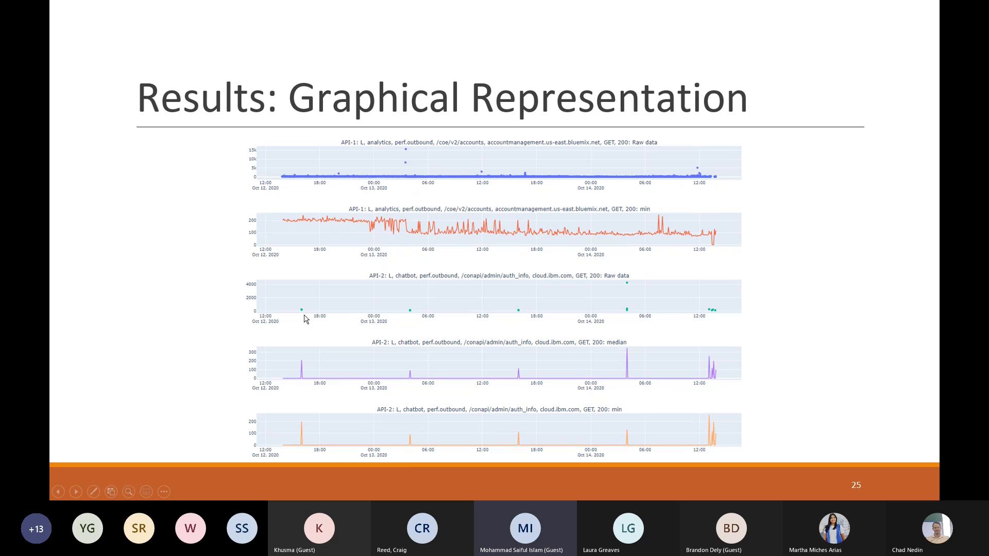
mouse_move(440, 319)
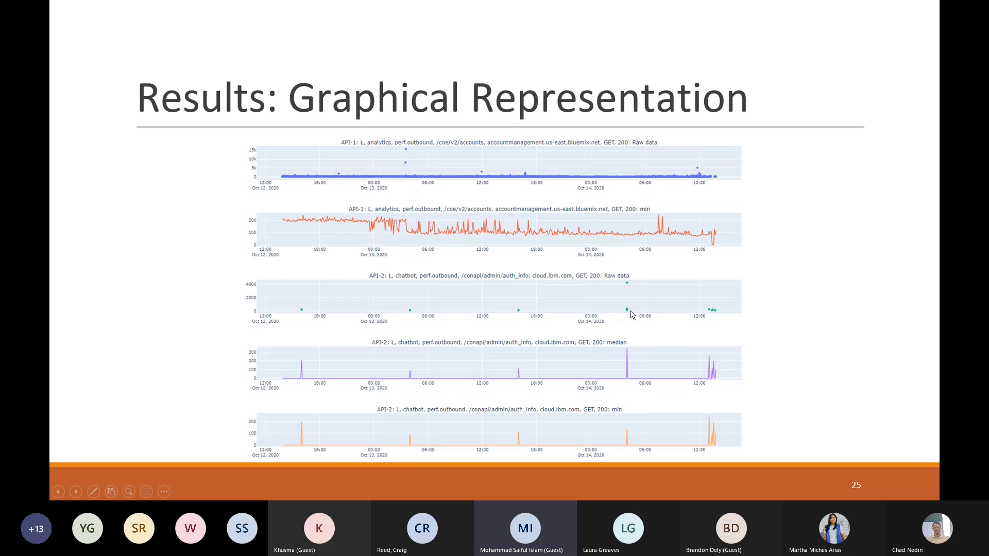
mouse_move(712, 318)
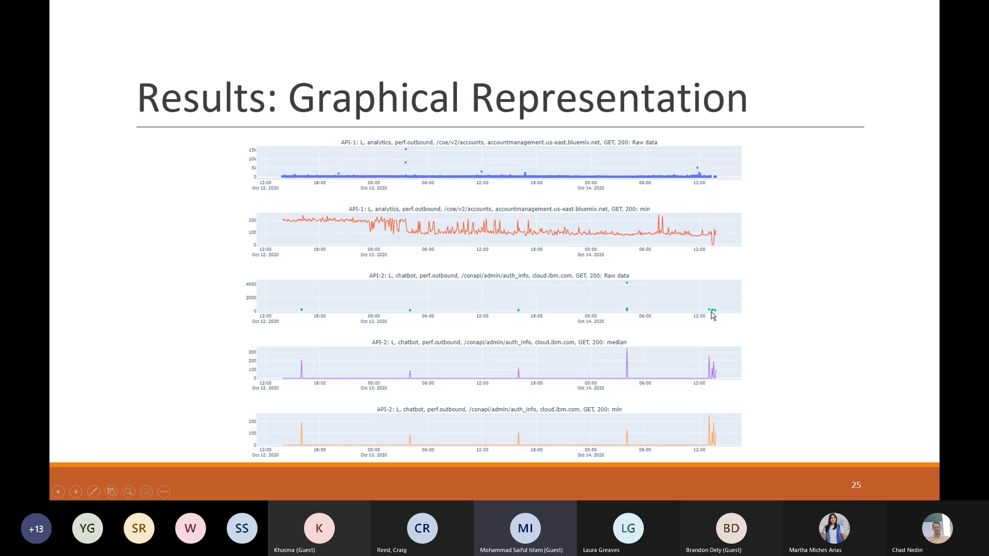
mouse_move(711, 313)
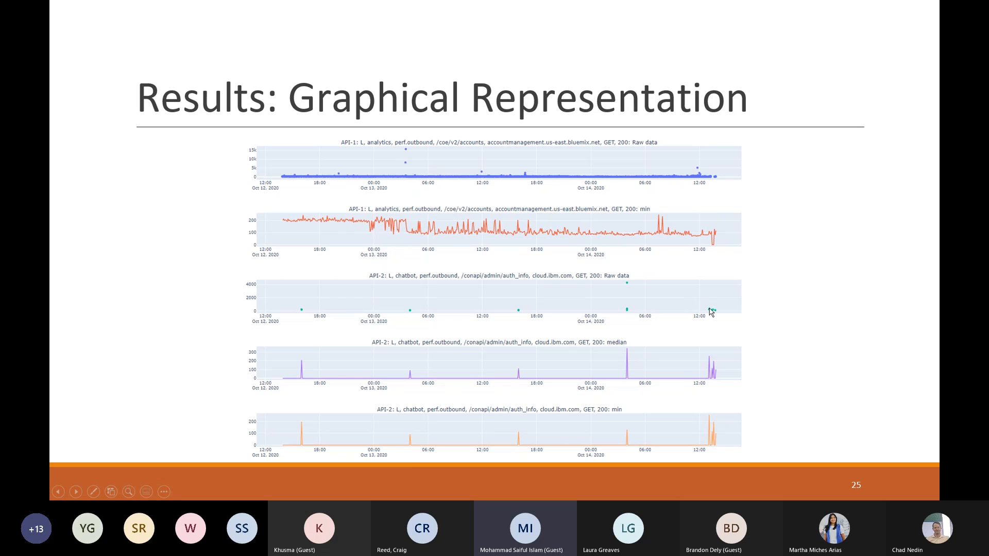
mouse_move(713, 318)
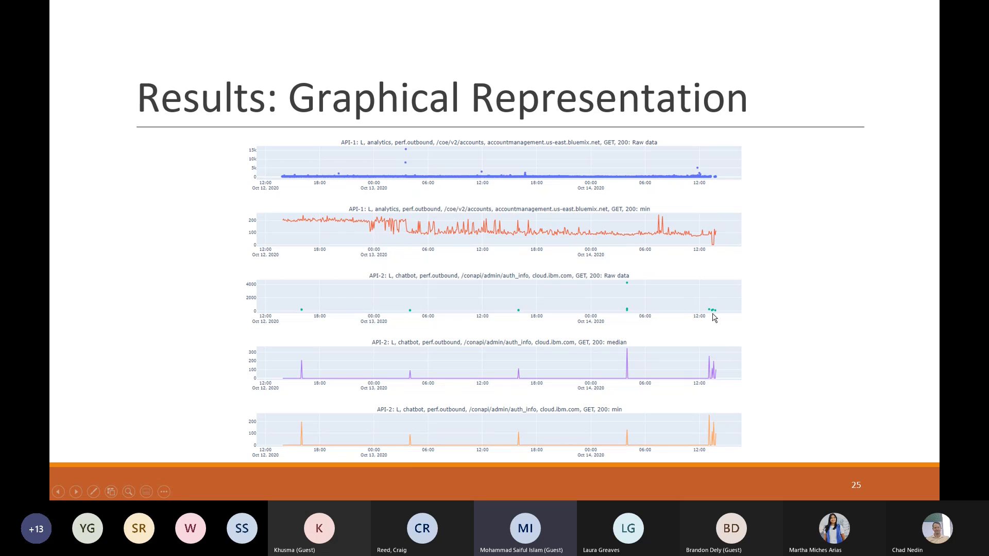
mouse_move(721, 396)
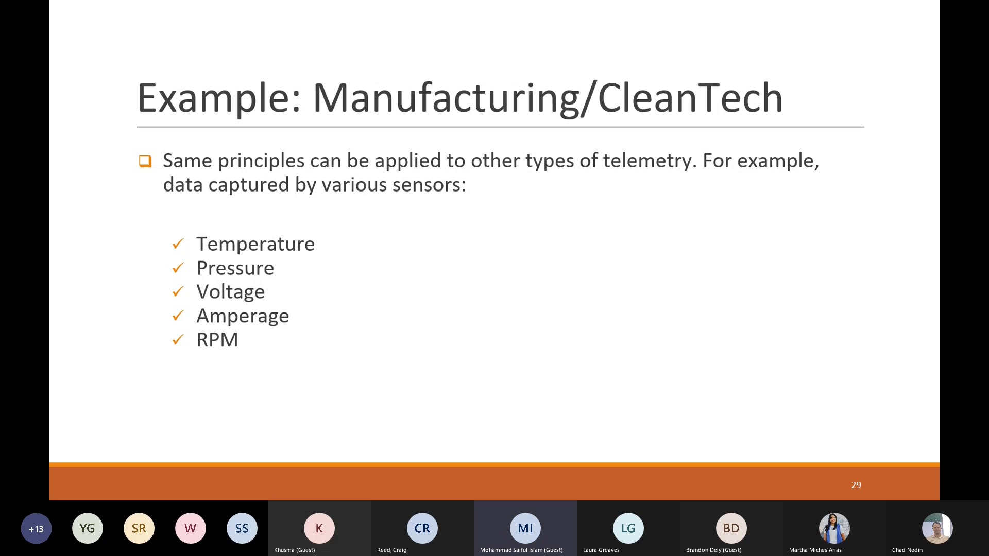
key(Right)
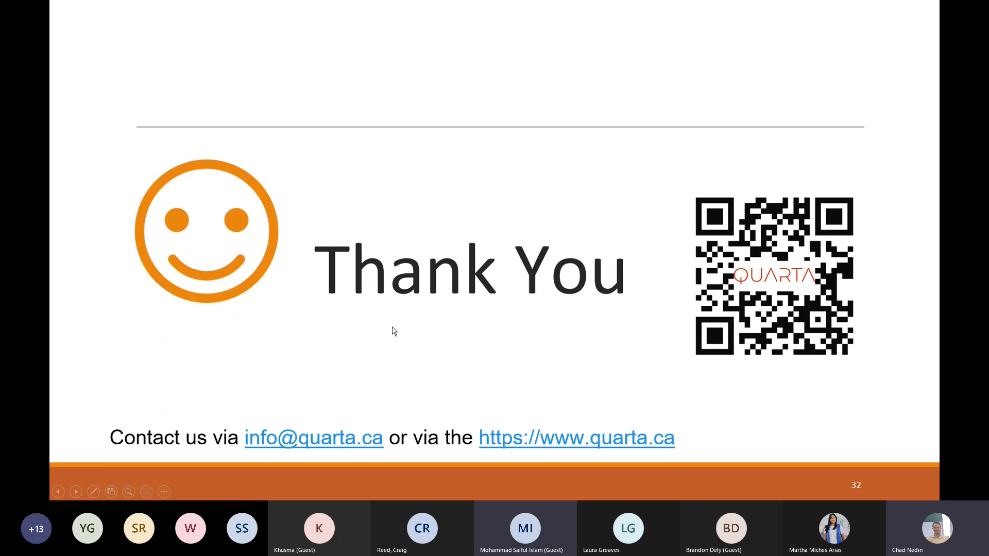
mouse_move(619, 347)
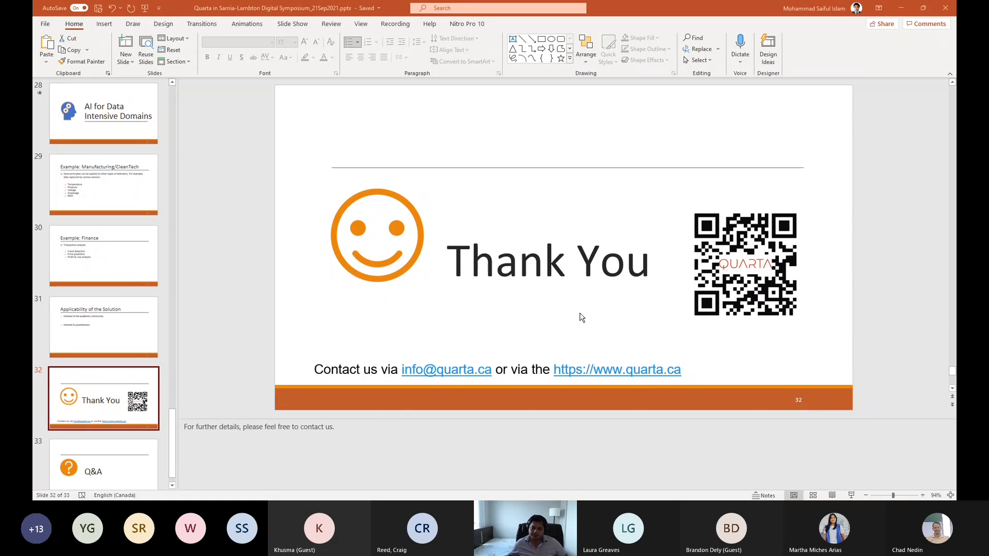
mouse_move(945, 457)
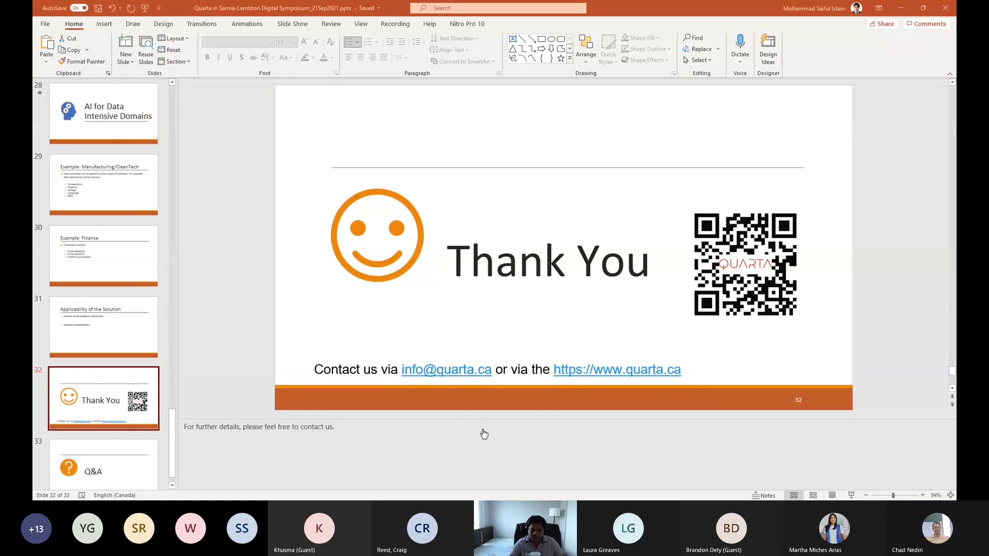
mouse_move(584, 389)
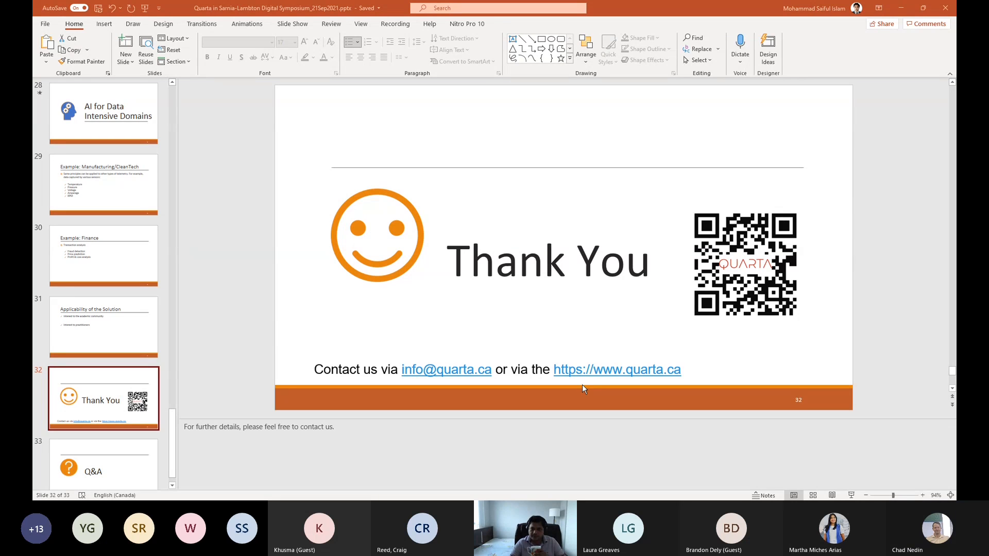
mouse_move(579, 353)
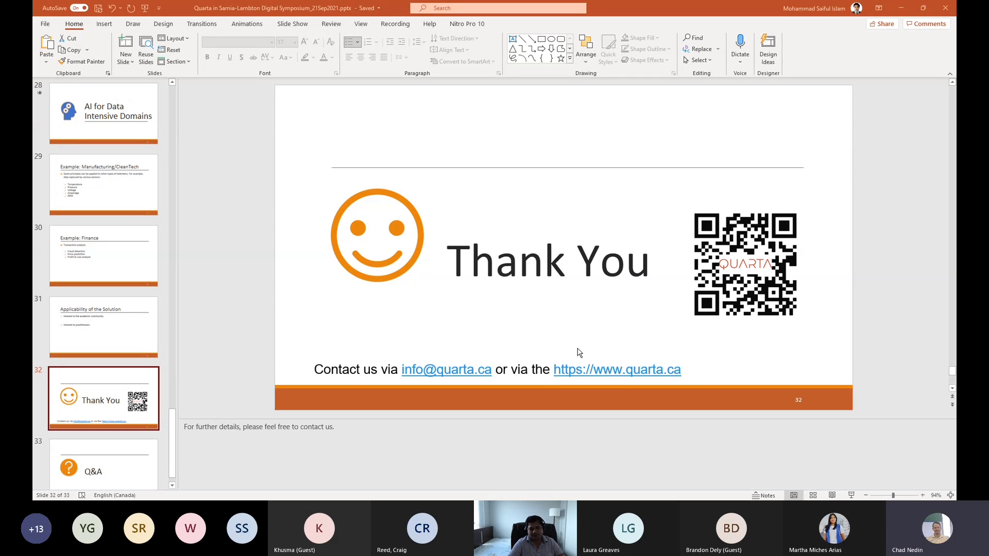
mouse_move(494, 397)
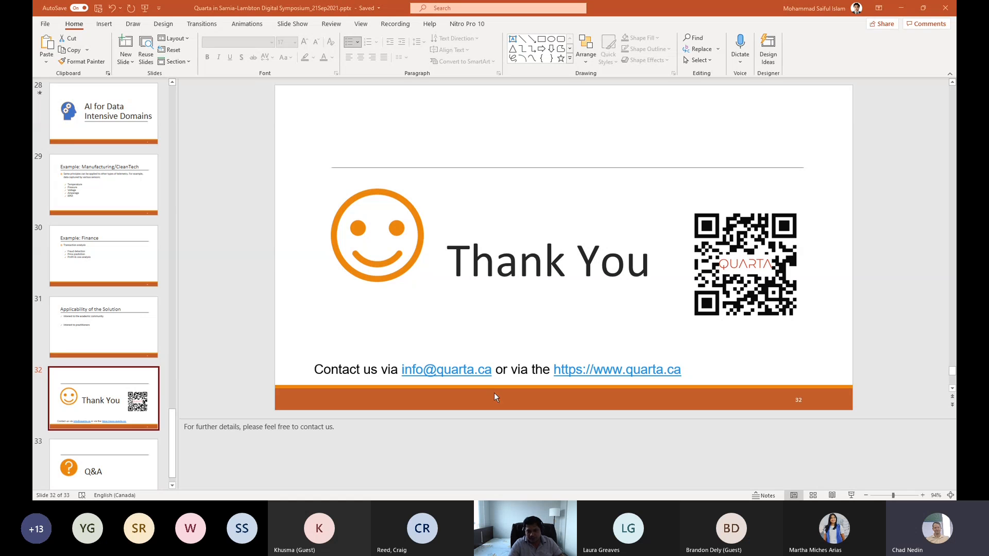
mouse_move(848, 380)
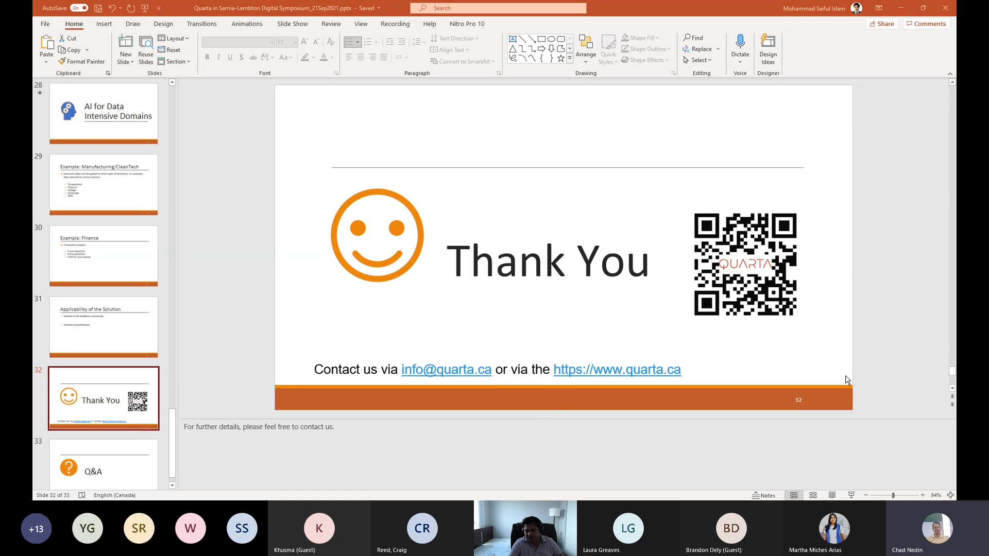
mouse_move(796, 312)
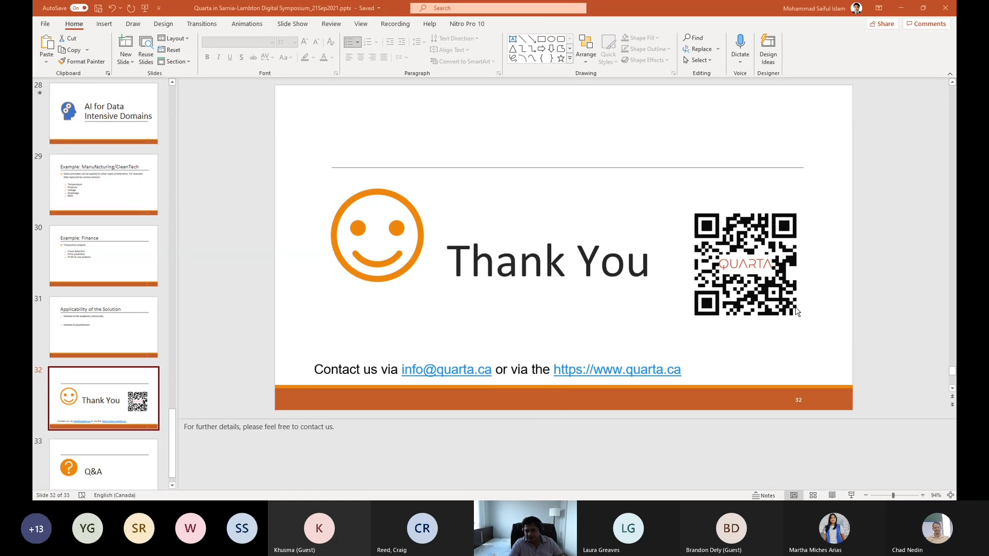
mouse_move(771, 280)
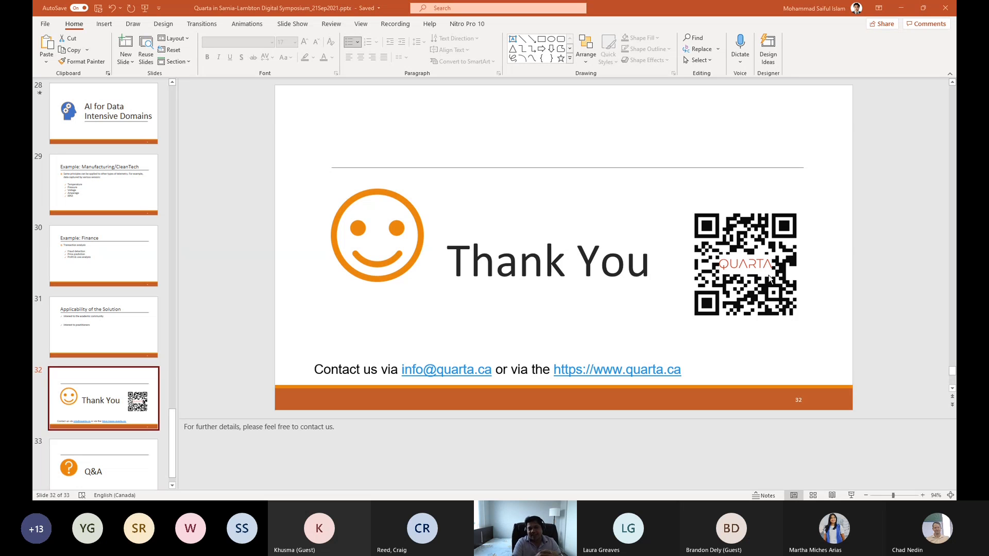
mouse_move(793, 359)
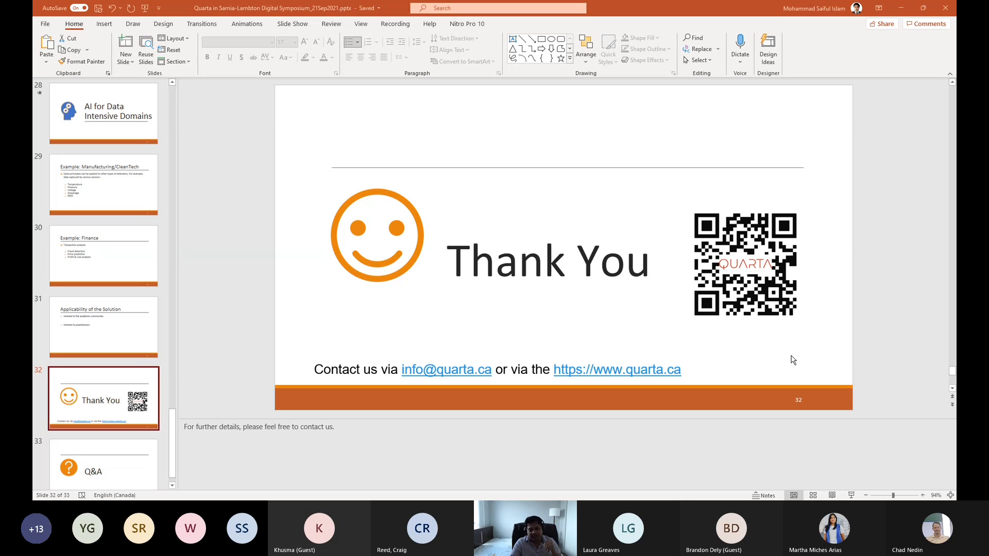
mouse_move(741, 367)
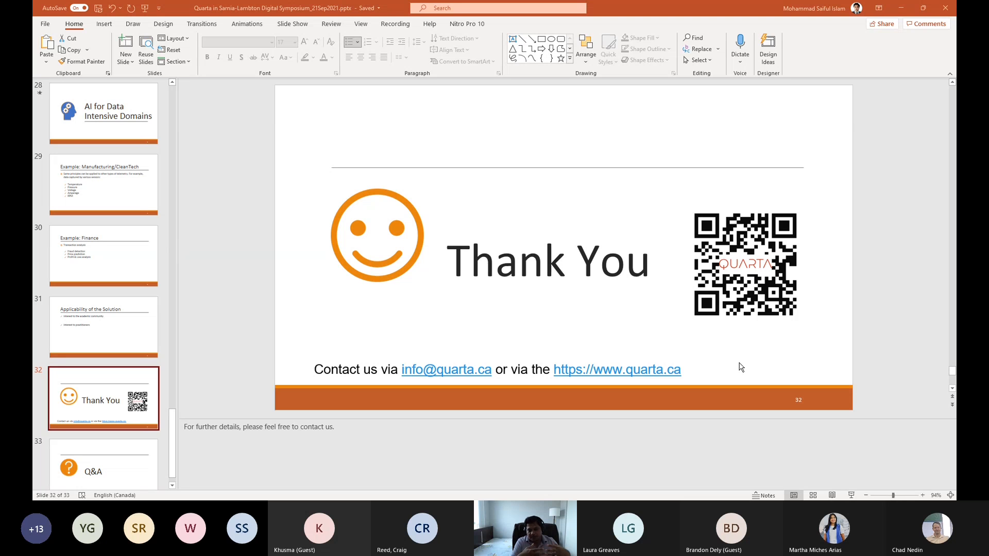
mouse_move(954, 417)
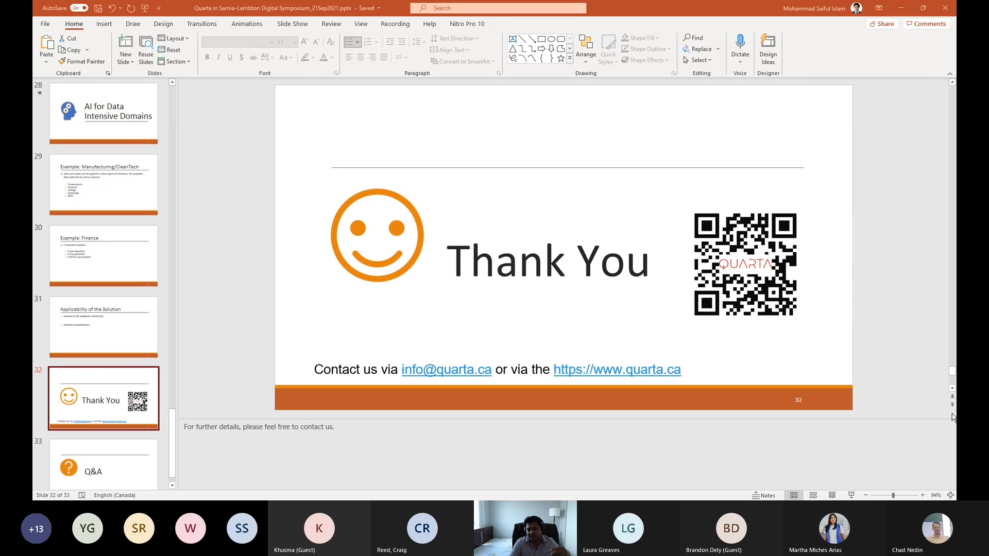
mouse_move(783, 360)
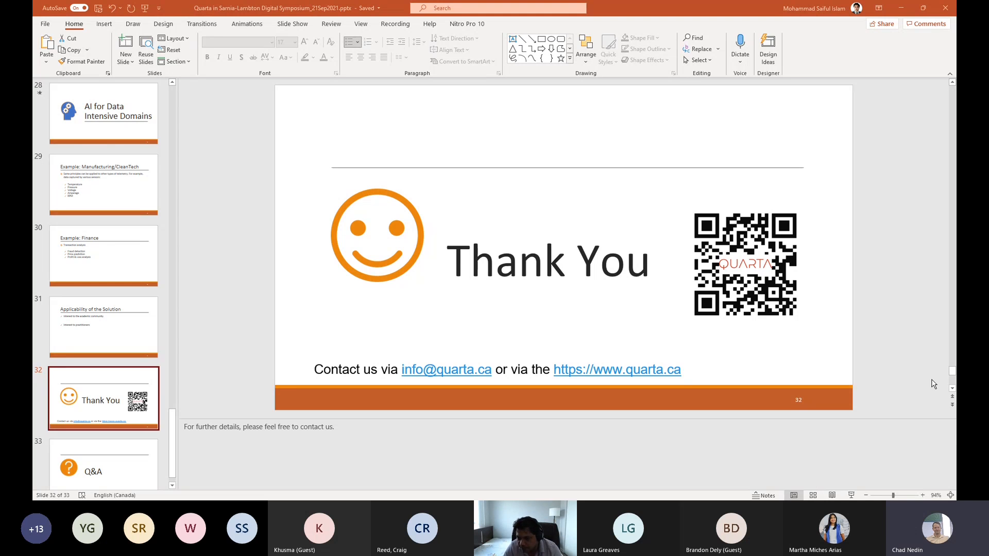
mouse_move(943, 372)
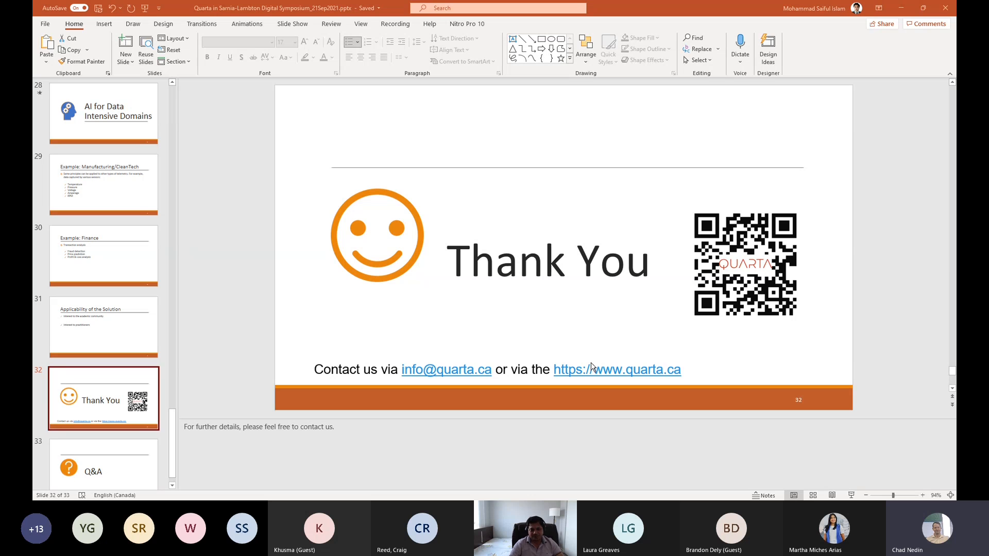
mouse_move(597, 424)
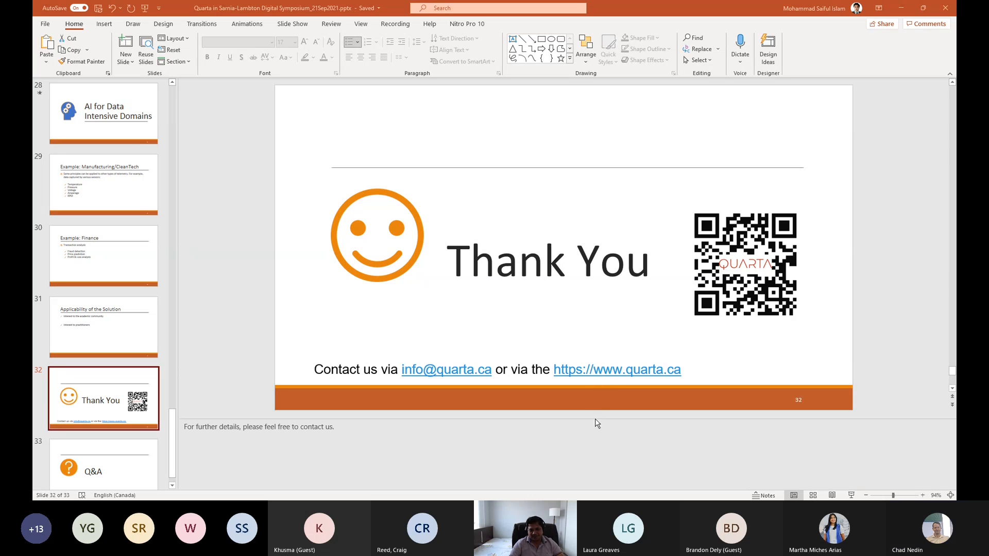
mouse_move(421, 427)
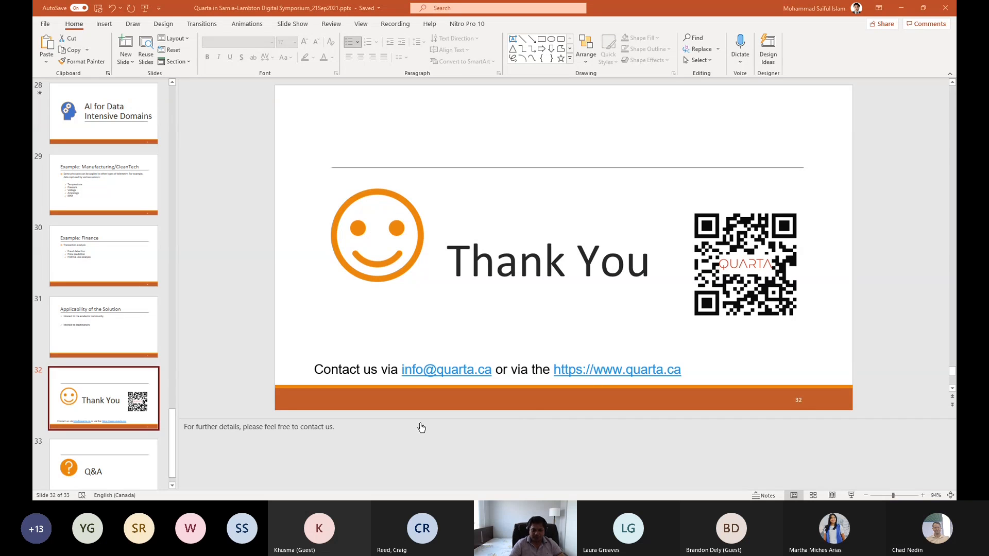